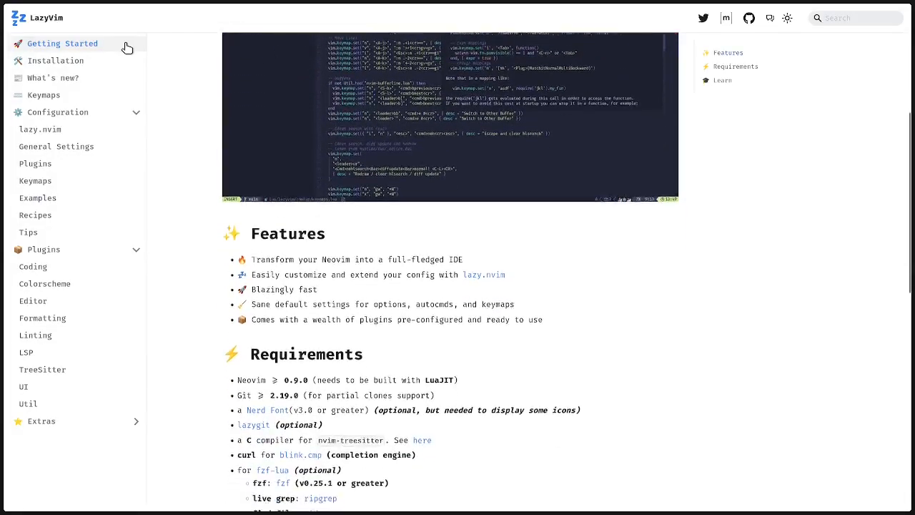
- Scroll the LazyVim Getting Started page down to the Requirements list
{"action": "scroll", "scroll_direction": "down", "scroll_amount": 3}
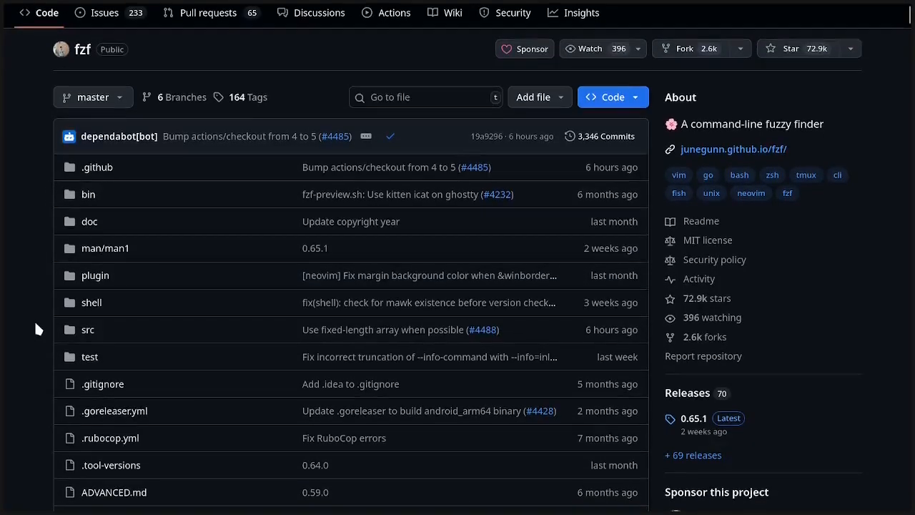
- Scroll through the mini.nvim and vim-fugitive GitHub READMEs
{"action": "scroll", "scroll_direction": "down", "scroll_amount": 3}
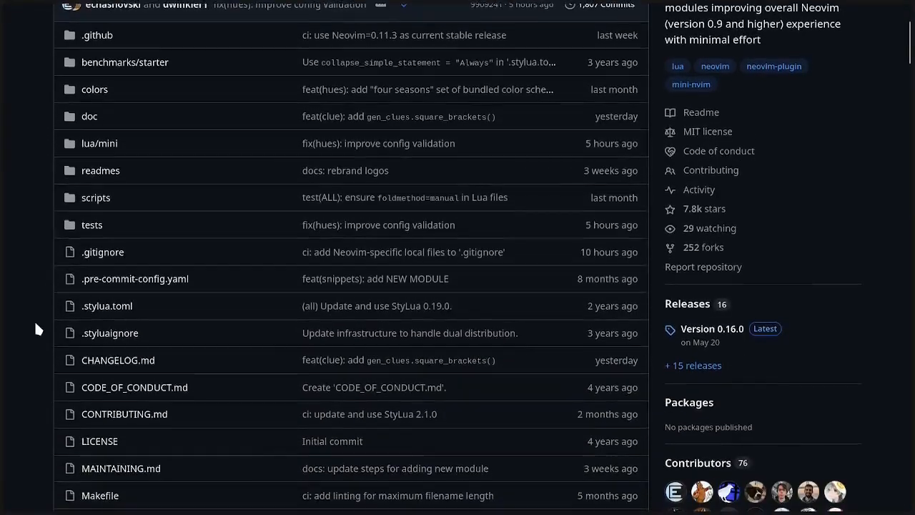
{"action": "left_click", "coordinate": [702, 112]}
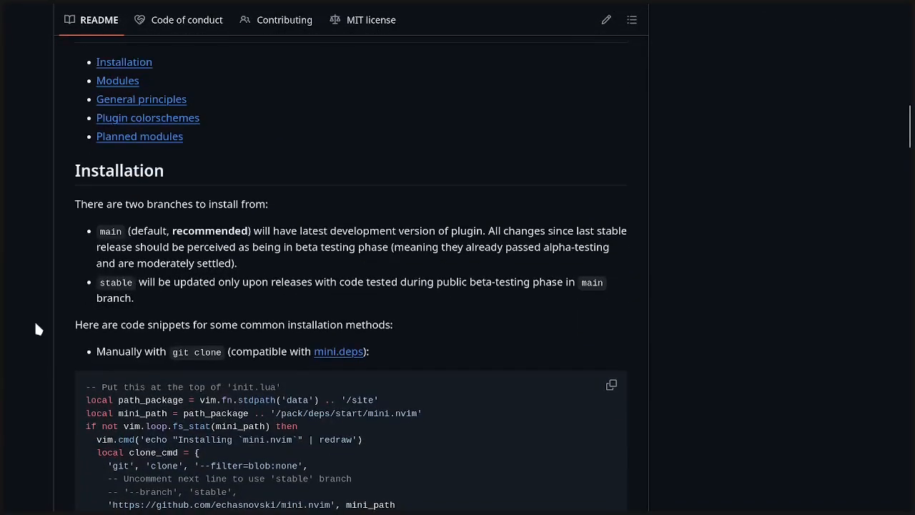
{"action": "scroll", "scroll_direction": "down", "scroll_amount": 3}
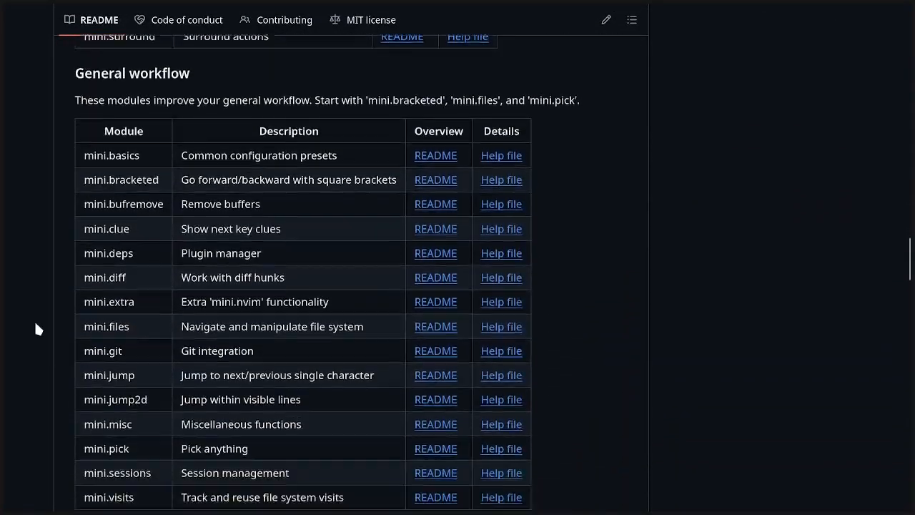
{"action": "scroll", "scroll_direction": "down", "scroll_amount": 3}
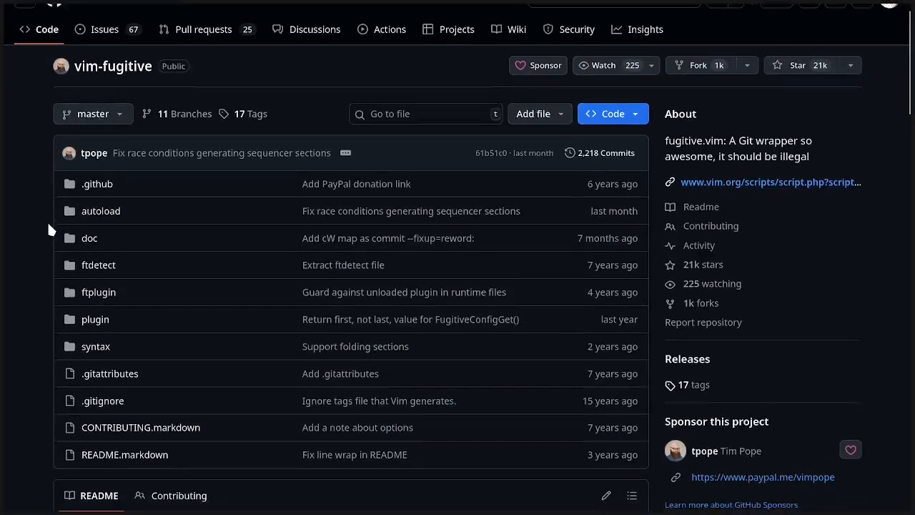
{"action": "scroll", "scroll_direction": "down", "scroll_amount": 3}
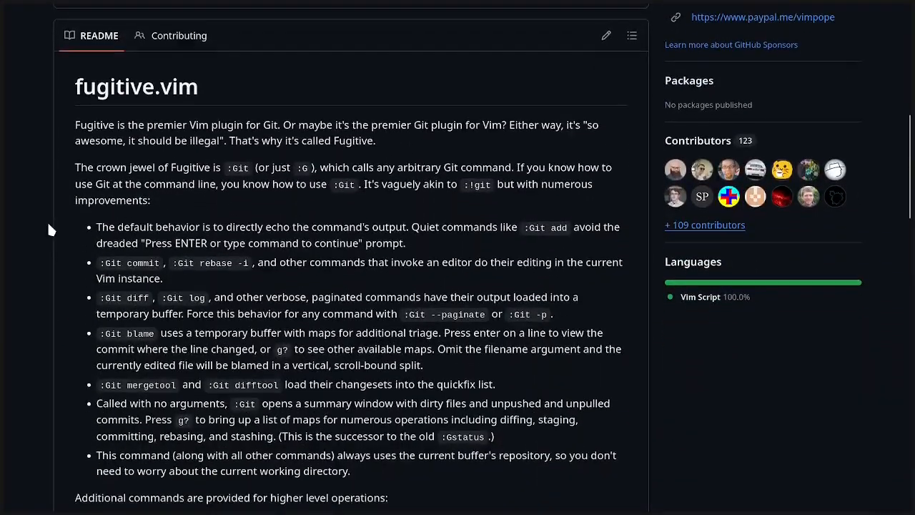
{"action": "scroll", "scroll_direction": "down", "scroll_amount": 3}
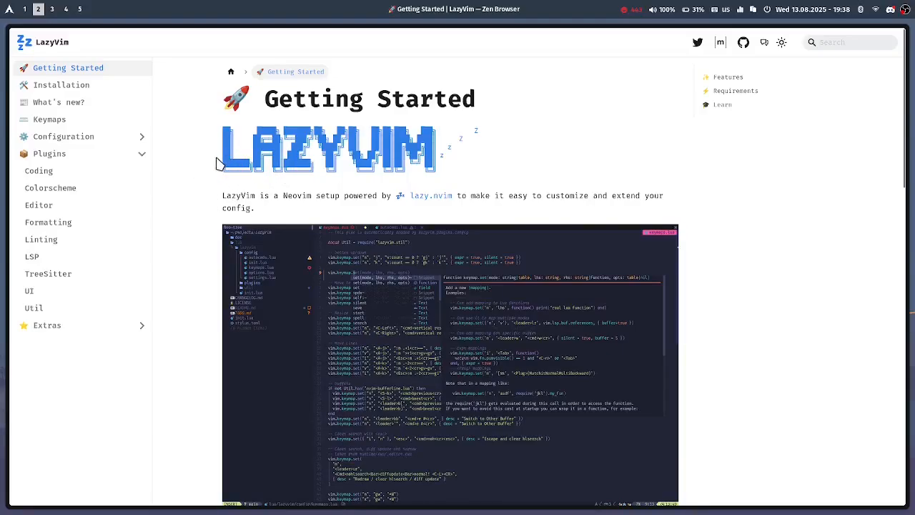
{"action": "mouse_move", "coordinate": [193, 198]}
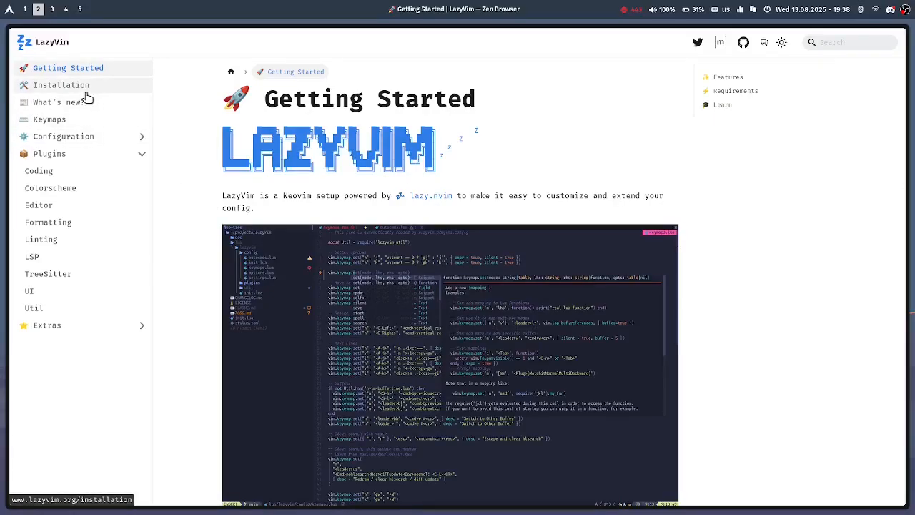
{"action": "mouse_move", "coordinate": [157, 120]}
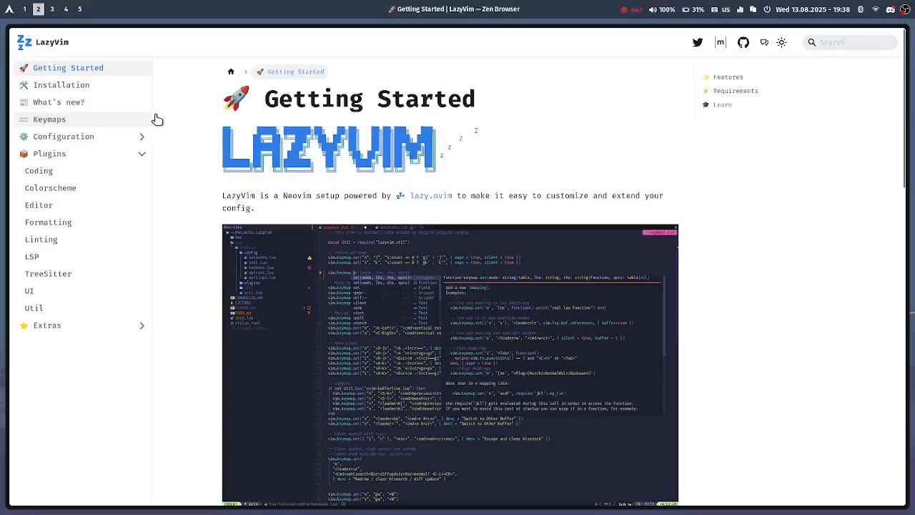
- Open the Installation page and read down to the :LazyHealth tip
{"action": "left_click", "coordinate": [61, 85]}
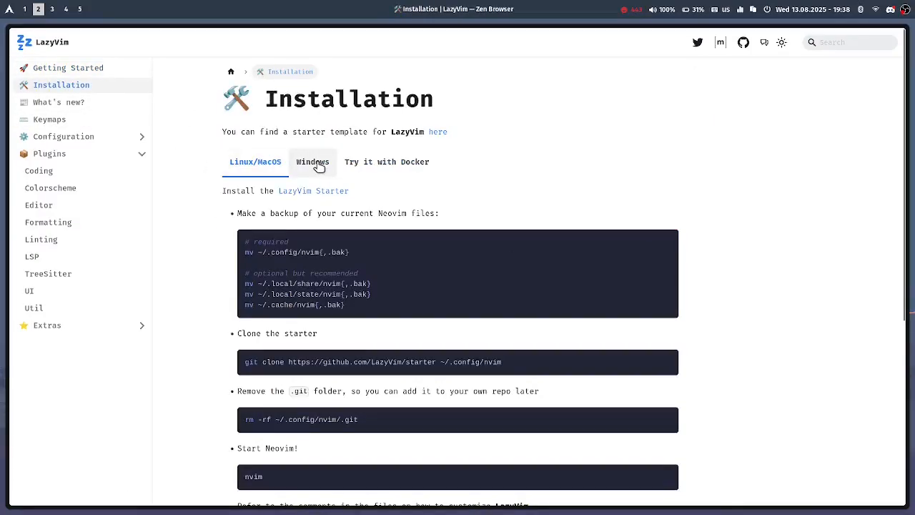
{"action": "scroll", "scroll_direction": "down", "scroll_amount": 3}
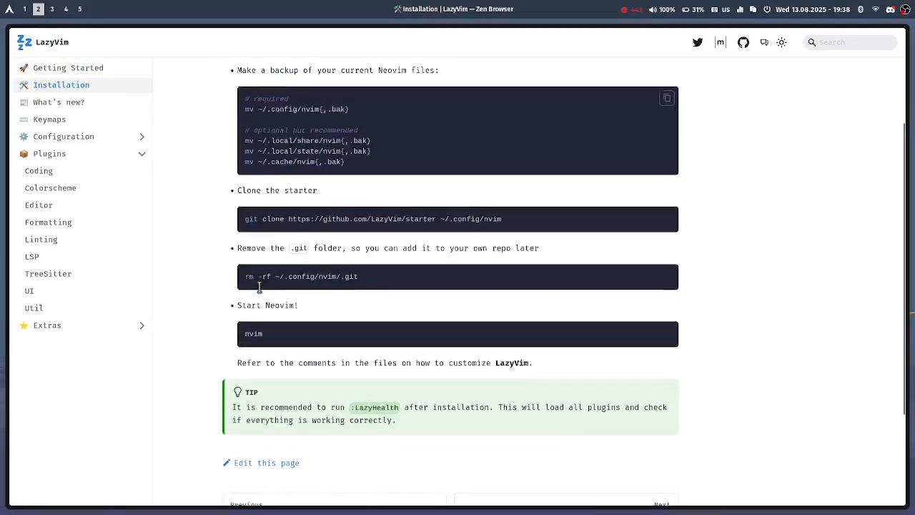
{"action": "scroll", "scroll_direction": "down", "scroll_amount": 3}
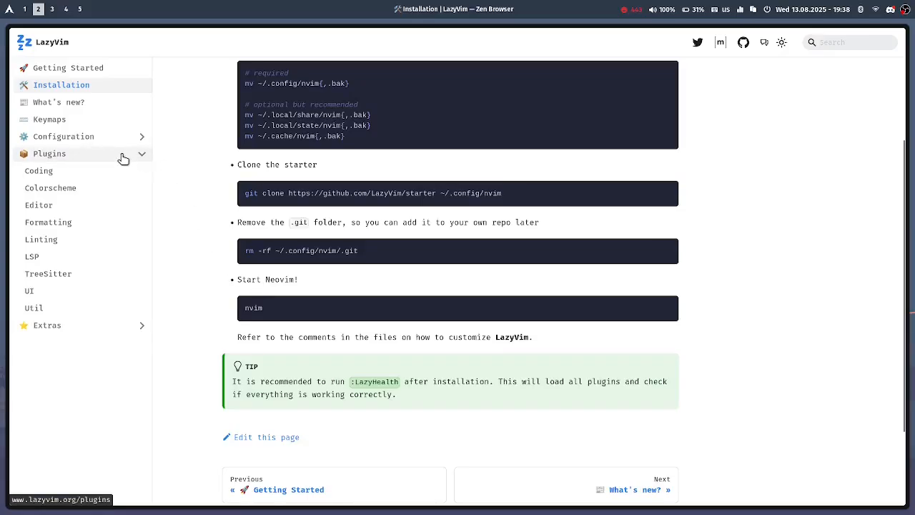
- Open the Configuration page and scroll past File Structure into Default Settings
{"action": "left_click", "coordinate": [62, 136]}
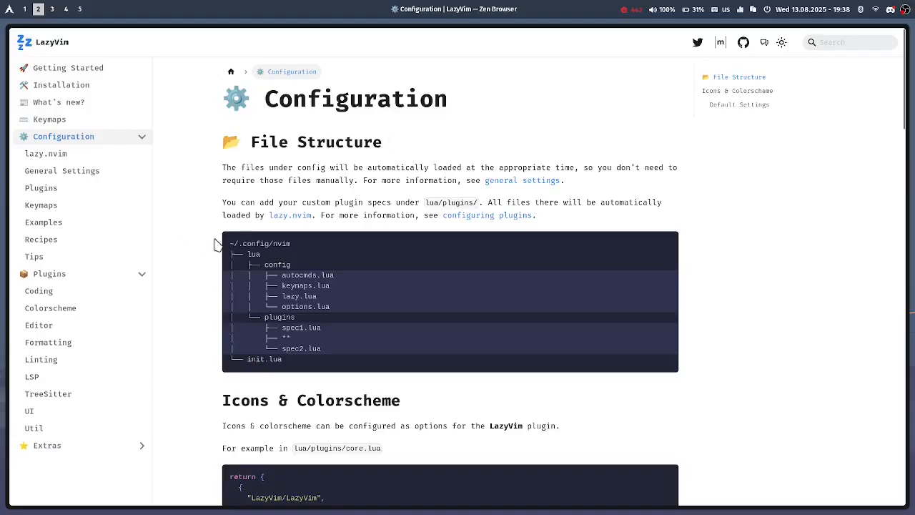
{"action": "mouse_move", "coordinate": [255, 275]}
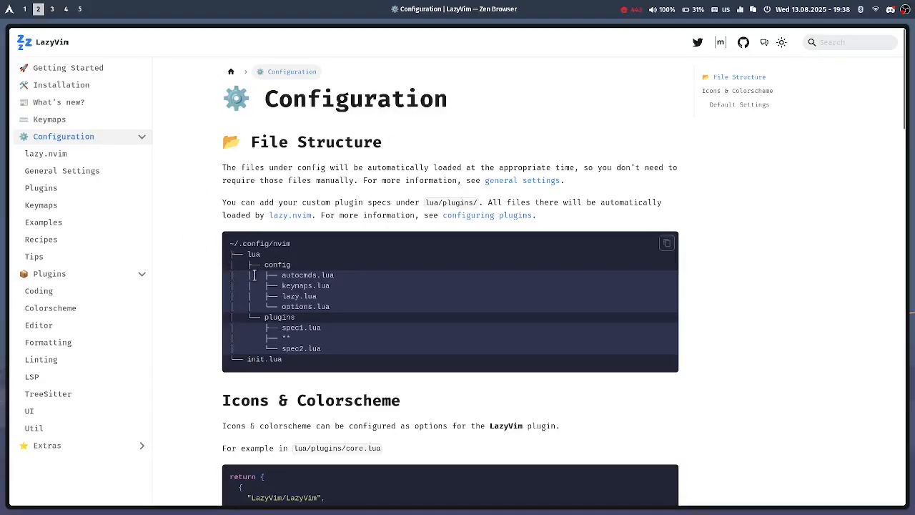
{"action": "mouse_move", "coordinate": [301, 201]}
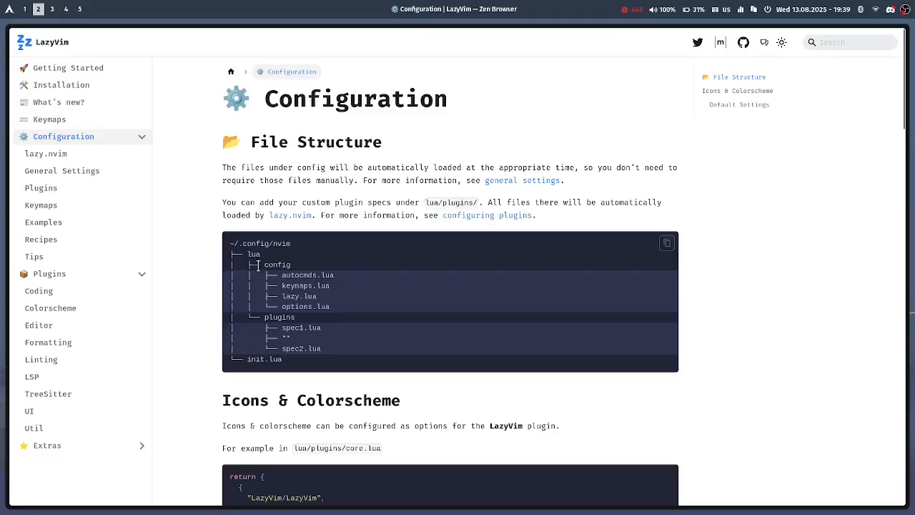
{"action": "mouse_move", "coordinate": [226, 306]}
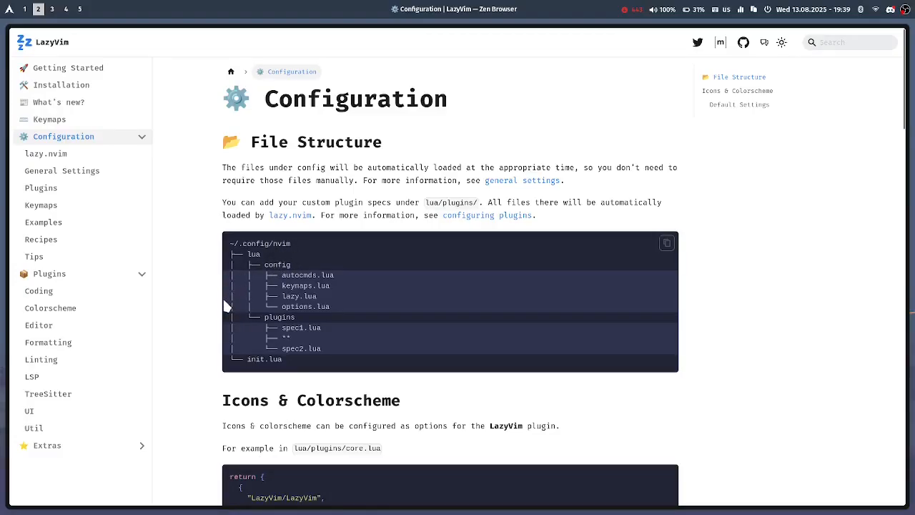
{"action": "mouse_move", "coordinate": [297, 302]}
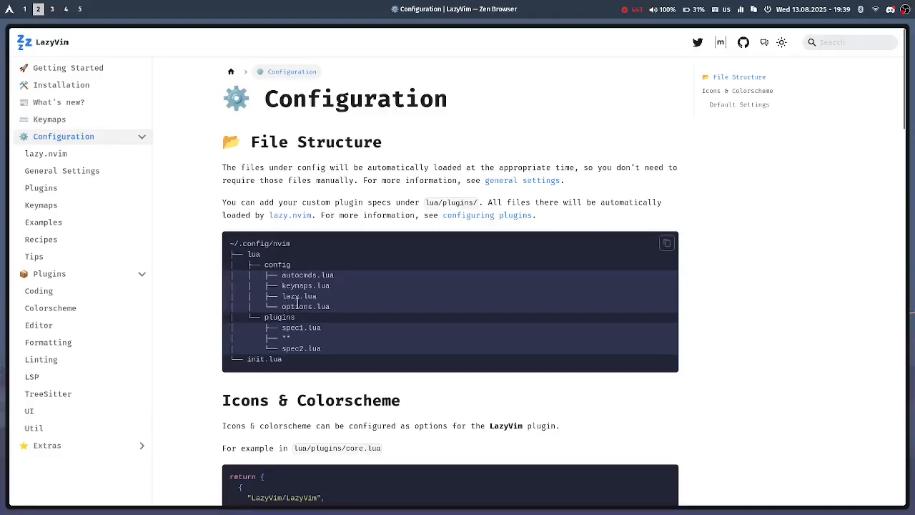
{"action": "scroll", "scroll_direction": "down", "scroll_amount": 3}
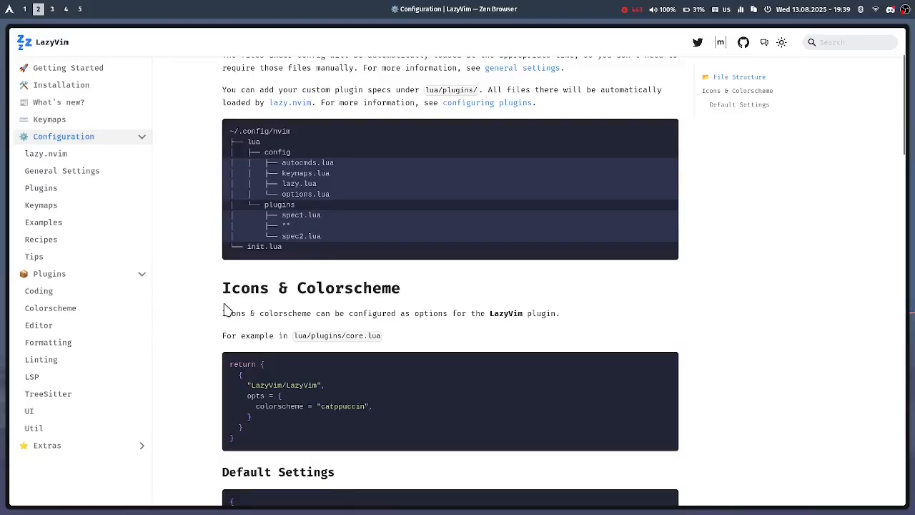
{"action": "scroll", "scroll_direction": "down", "scroll_amount": 3}
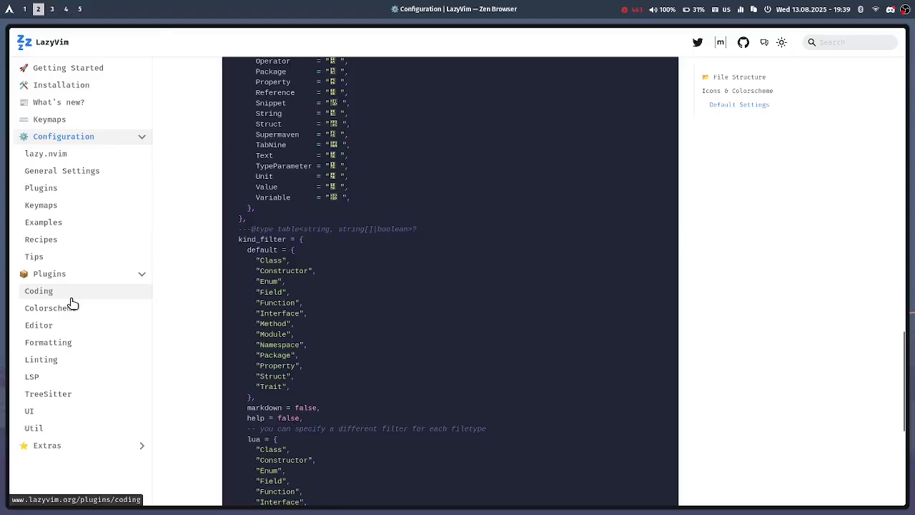
- Browse the Coding, Colorscheme and Editor plugin pages, ending on the harpoon repository
{"action": "left_click", "coordinate": [38, 291]}
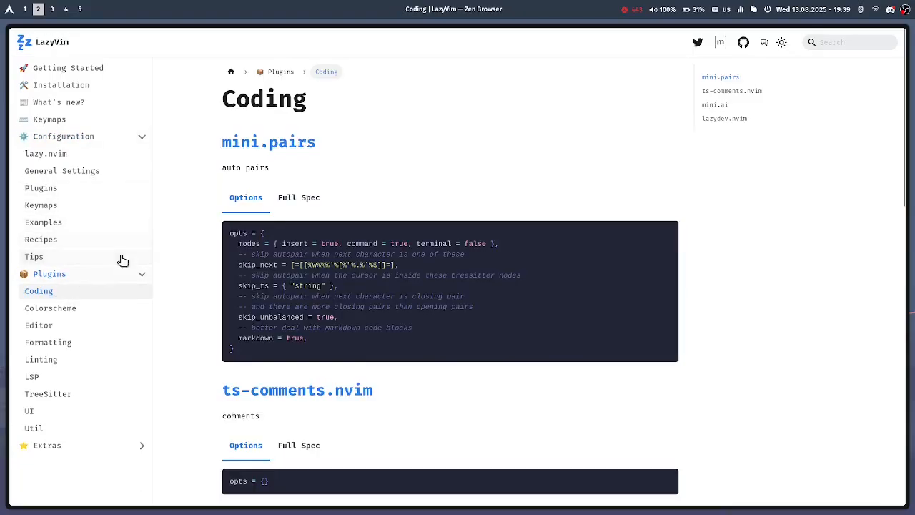
{"action": "mouse_move", "coordinate": [50, 308]}
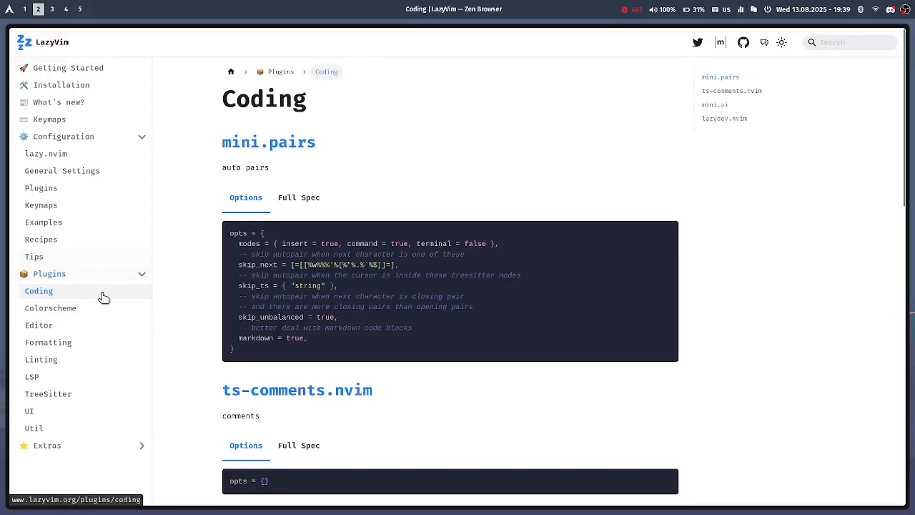
{"action": "mouse_move", "coordinate": [100, 306]}
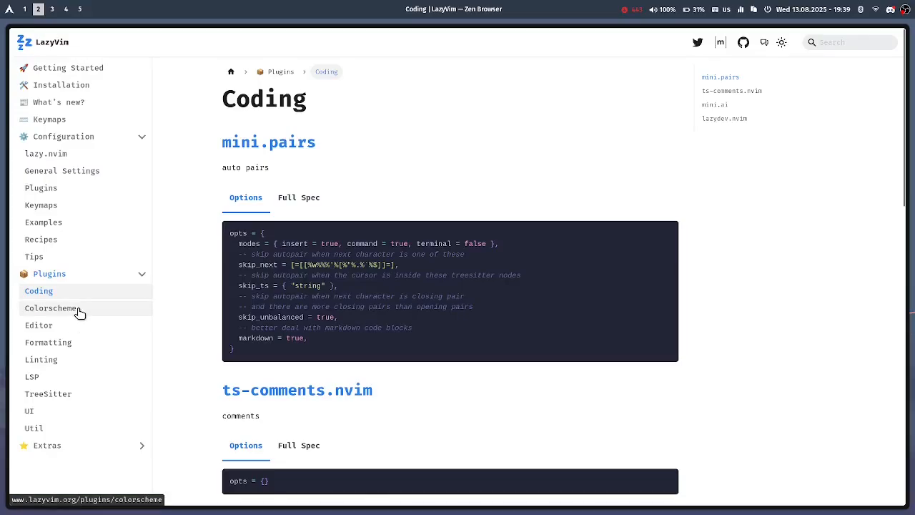
{"action": "left_click", "coordinate": [50, 309]}
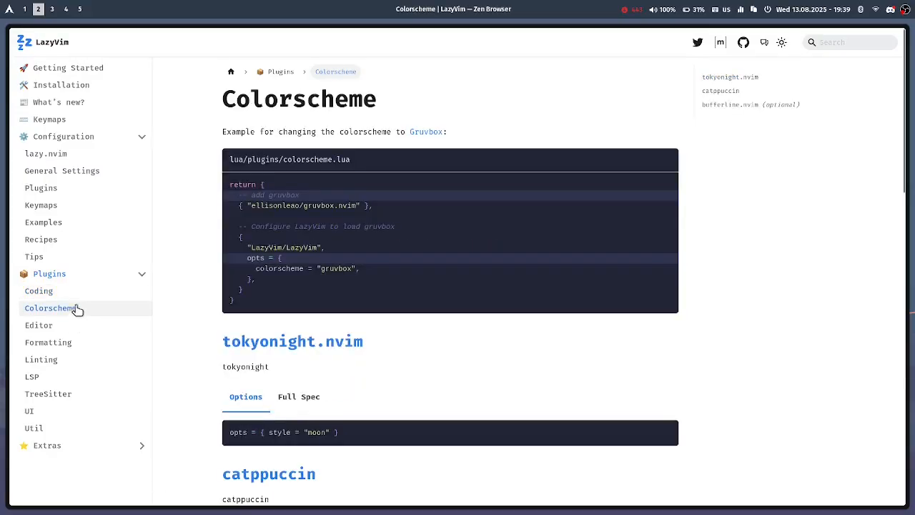
{"action": "left_click", "coordinate": [38, 291]}
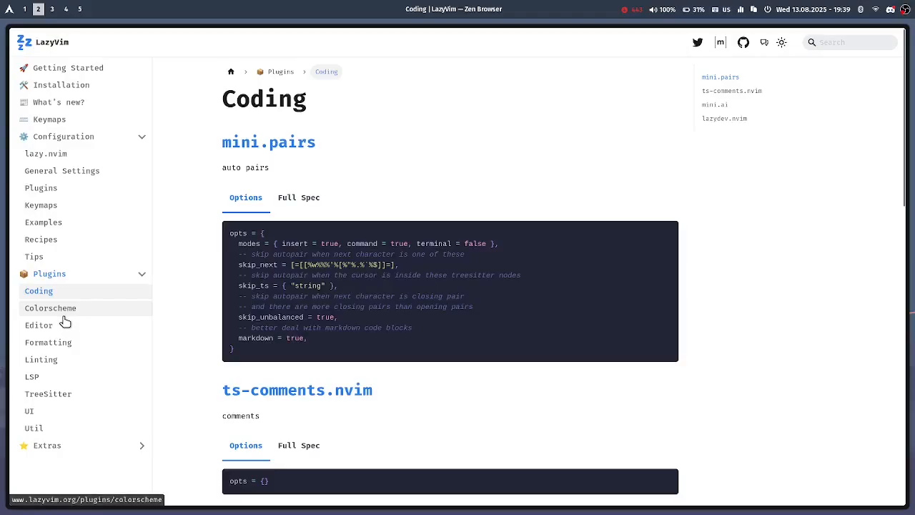
{"action": "mouse_move", "coordinate": [83, 318]}
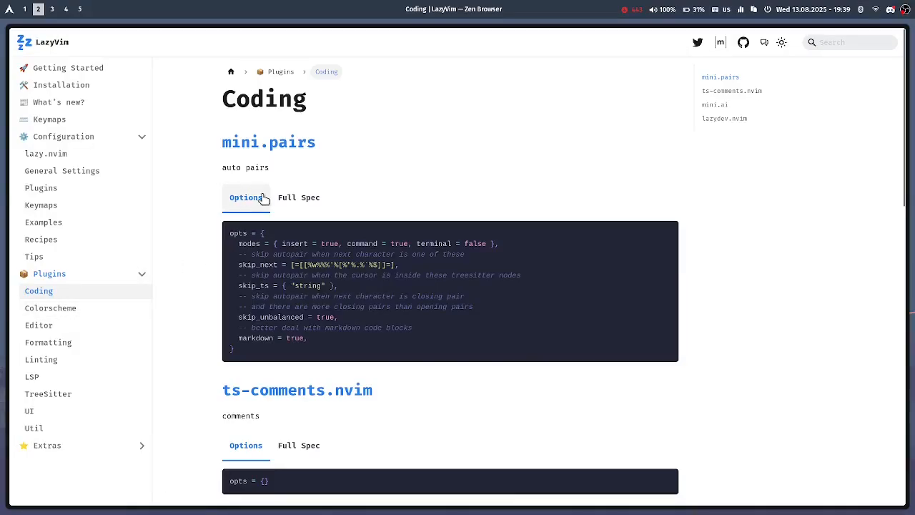
{"action": "scroll", "scroll_direction": "down", "scroll_amount": 3}
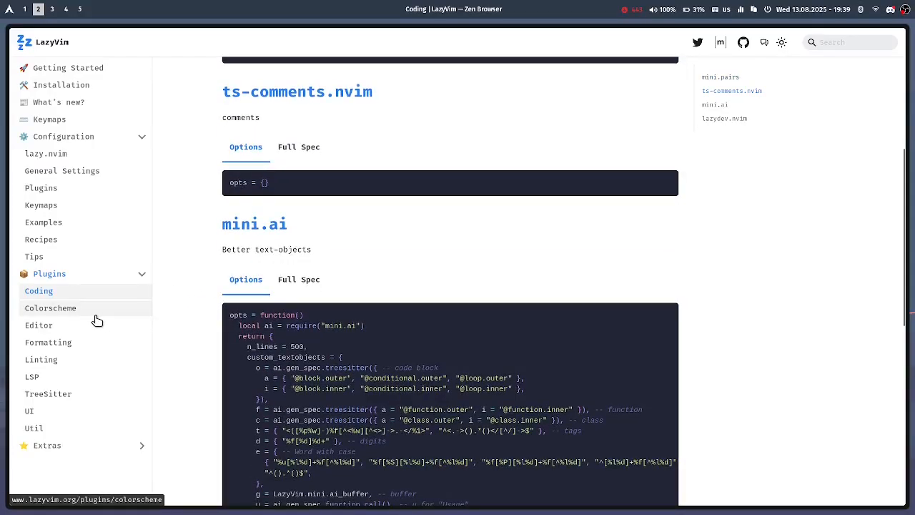
{"action": "left_click", "coordinate": [38, 325]}
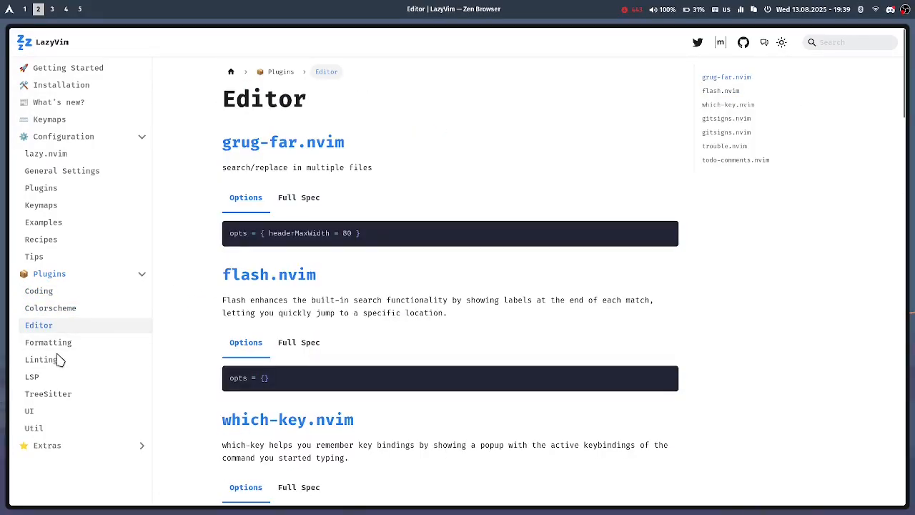
{"action": "left_click", "coordinate": [48, 394]}
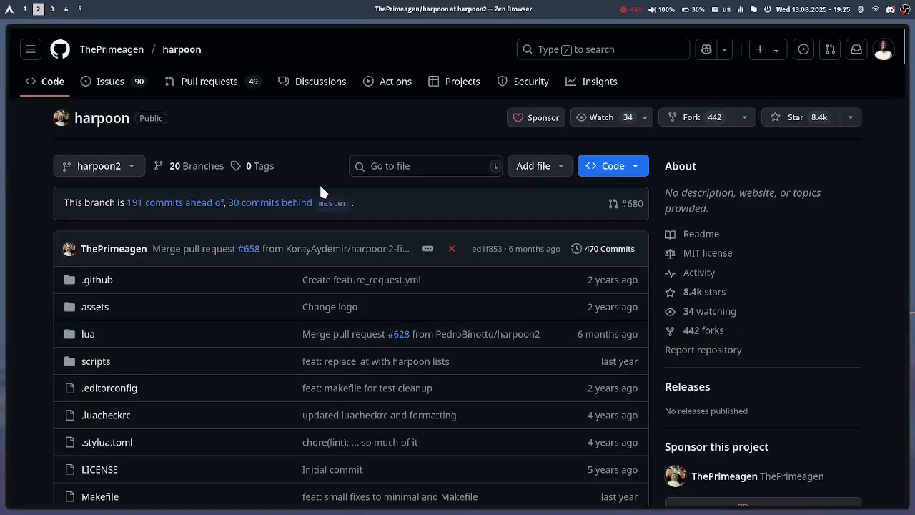
{"action": "mouse_move", "coordinate": [102, 118]}
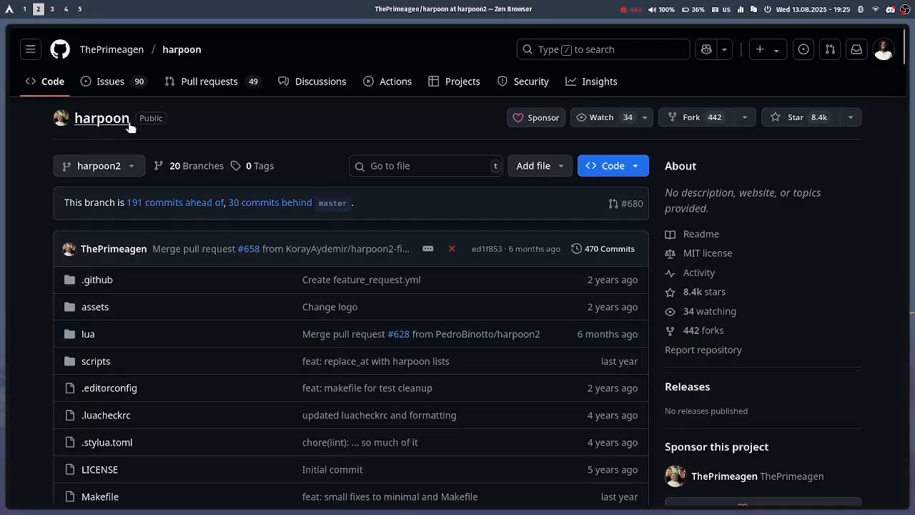
{"action": "mouse_move", "coordinate": [101, 118]}
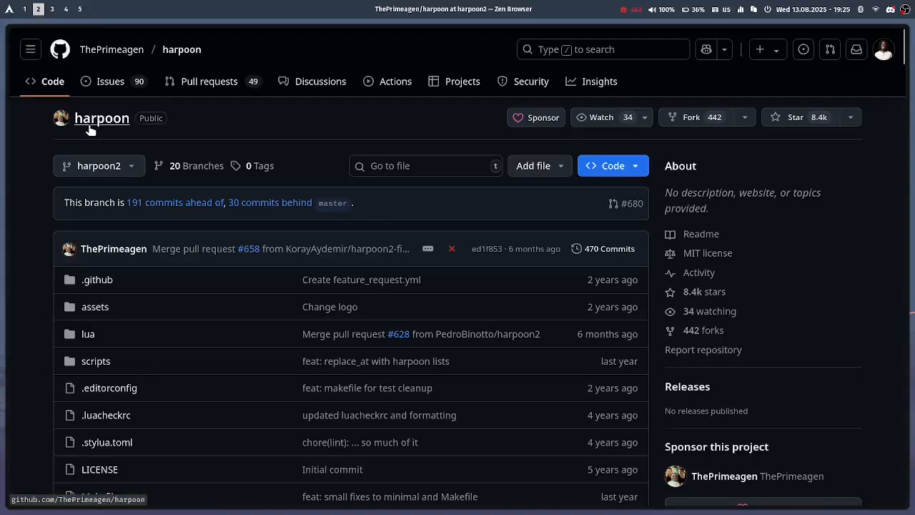
{"action": "mouse_move", "coordinate": [65, 158]}
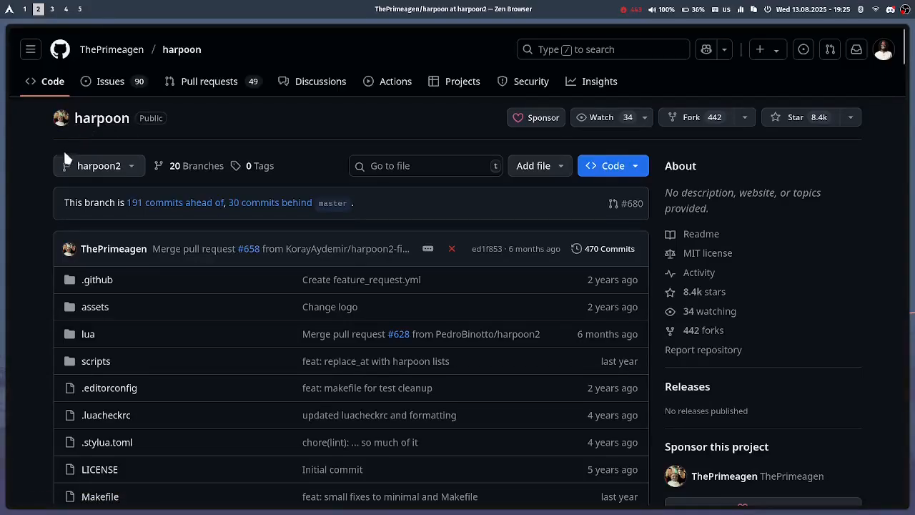
{"action": "mouse_move", "coordinate": [118, 161]}
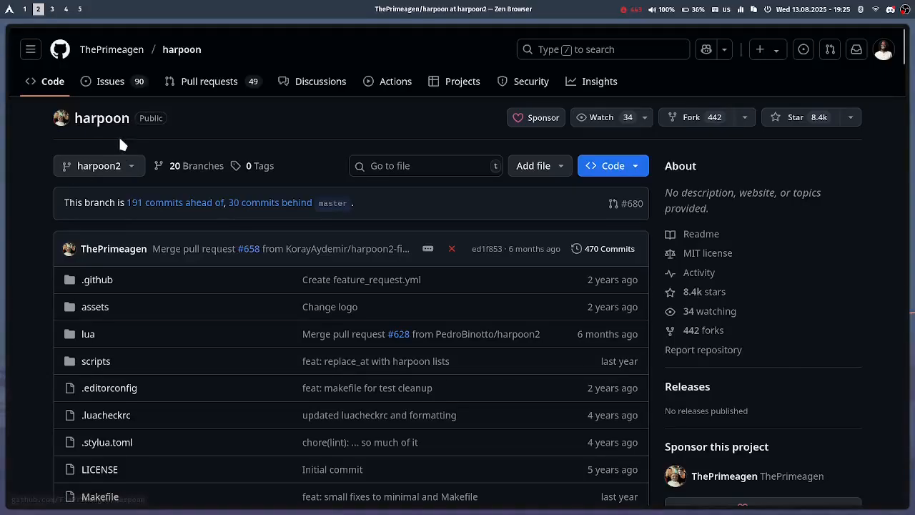
{"action": "mouse_move", "coordinate": [48, 232]}
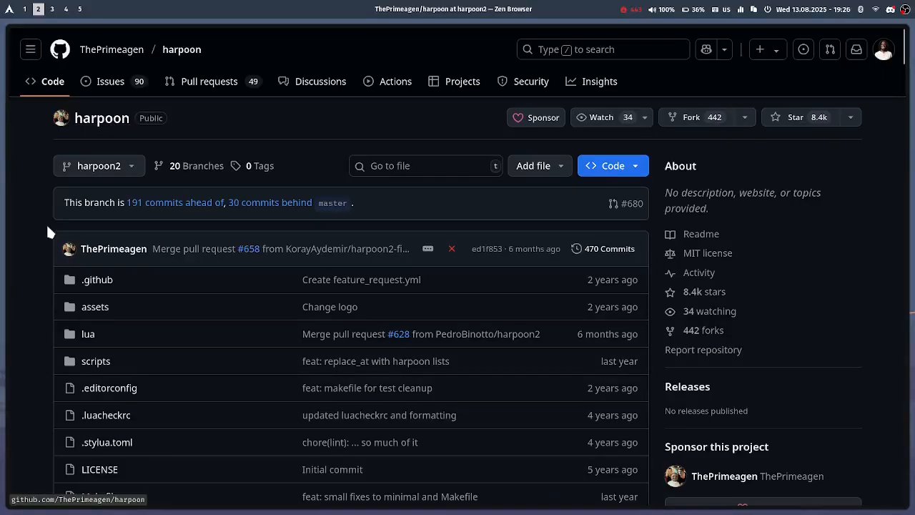
- Scroll the harpoon2 README past Installation to the Basic Setup keymaps
{"action": "scroll", "scroll_direction": "down", "scroll_amount": 3}
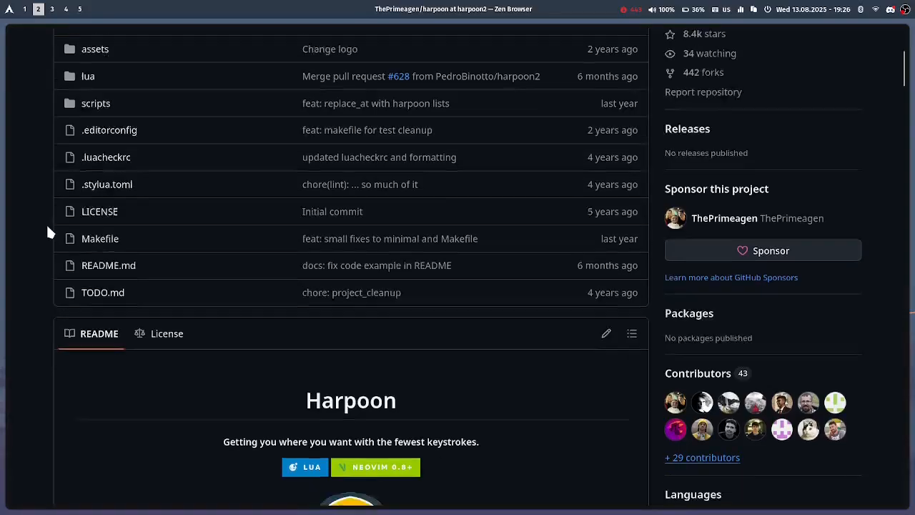
{"action": "scroll", "scroll_direction": "down", "scroll_amount": 3}
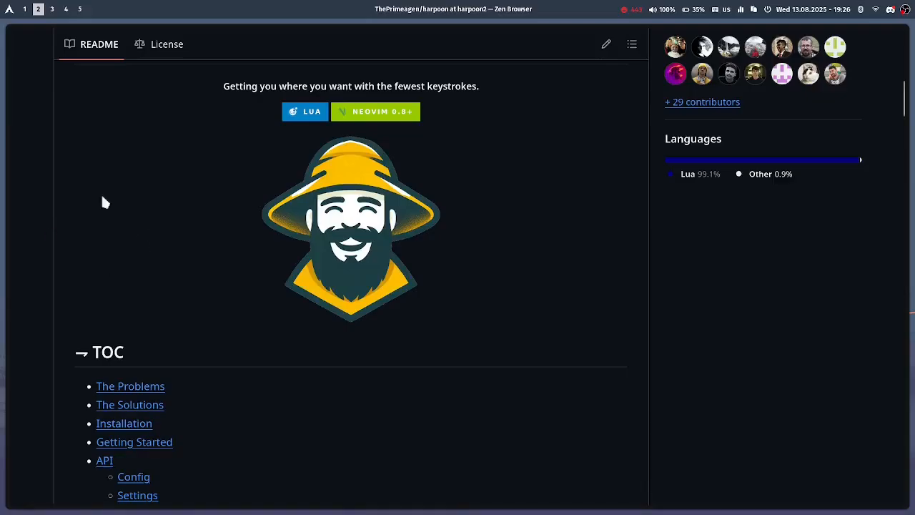
{"action": "scroll", "scroll_direction": "down", "scroll_amount": 3}
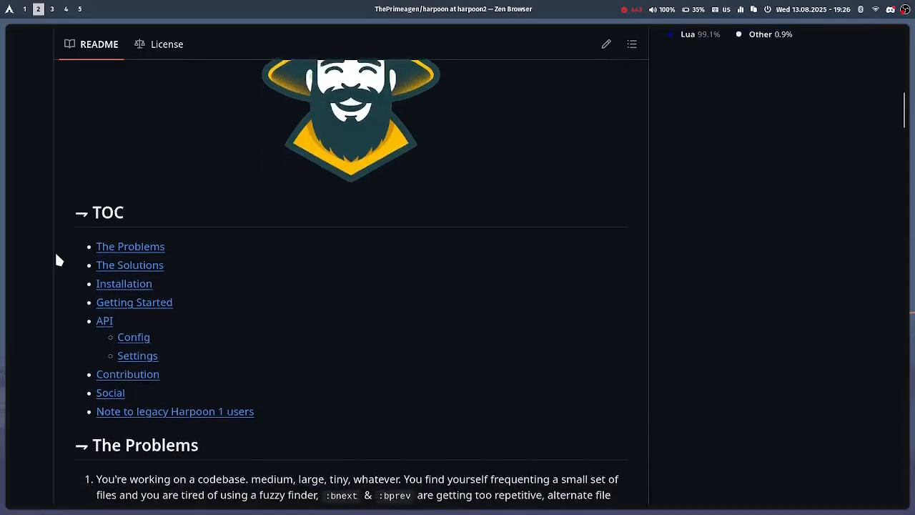
{"action": "scroll", "scroll_direction": "down", "scroll_amount": 3}
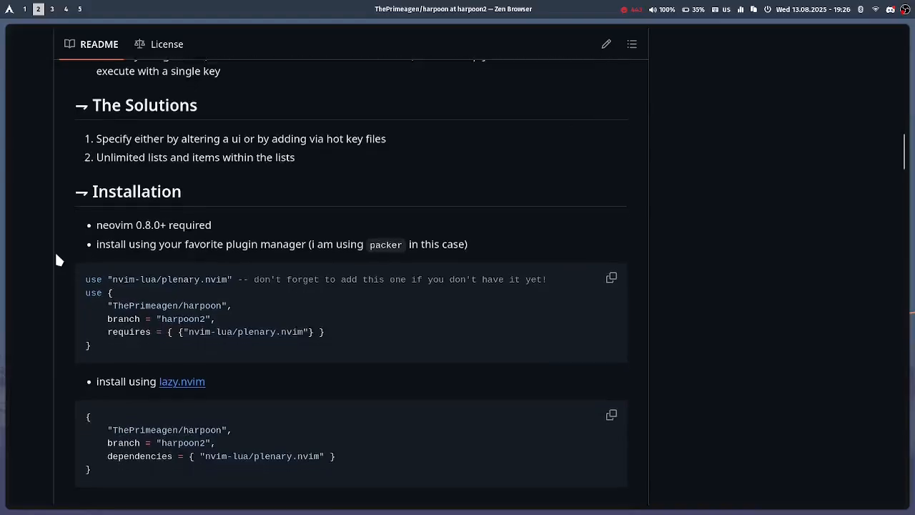
{"action": "scroll", "scroll_direction": "down", "scroll_amount": 3}
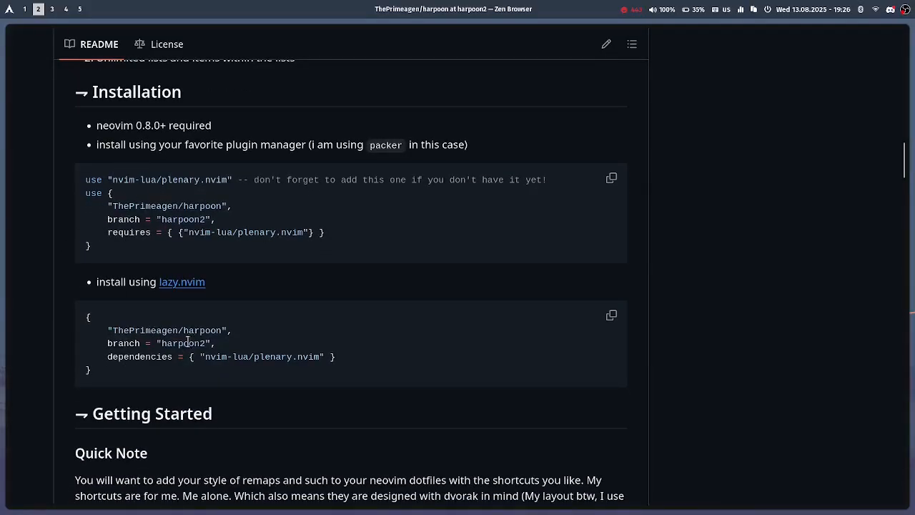
{"action": "scroll", "scroll_direction": "down", "scroll_amount": 3}
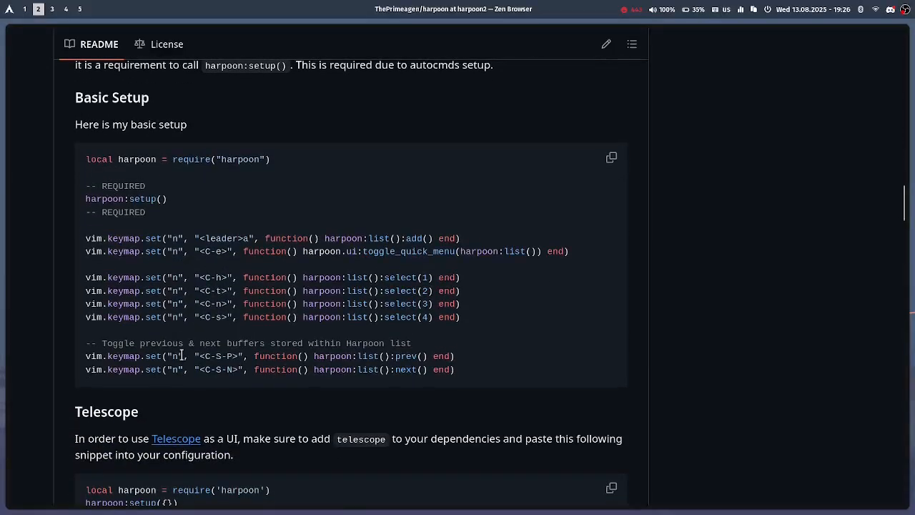
{"action": "left_click", "coordinate": [65, 9]}
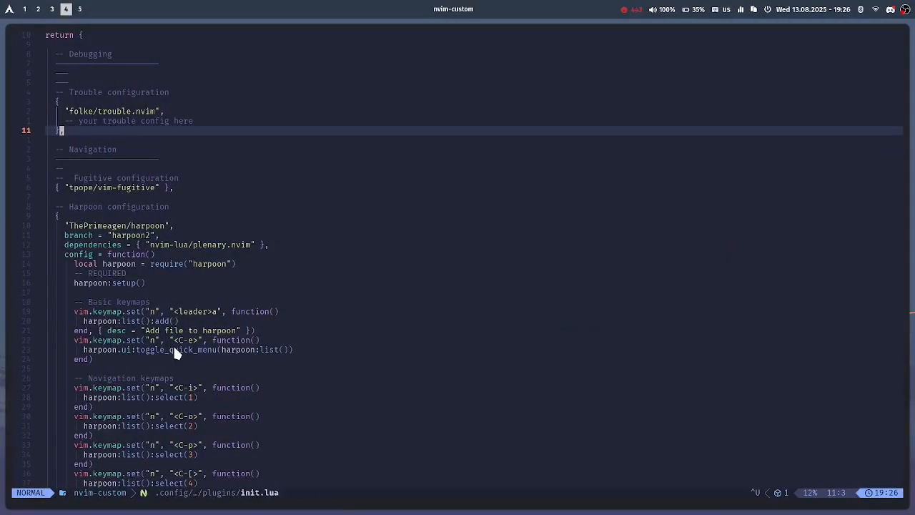
- Scroll init.lua to the full Harpoon block with its previous/next buffer keymaps
{"action": "scroll", "scroll_direction": "down", "scroll_amount": 3}
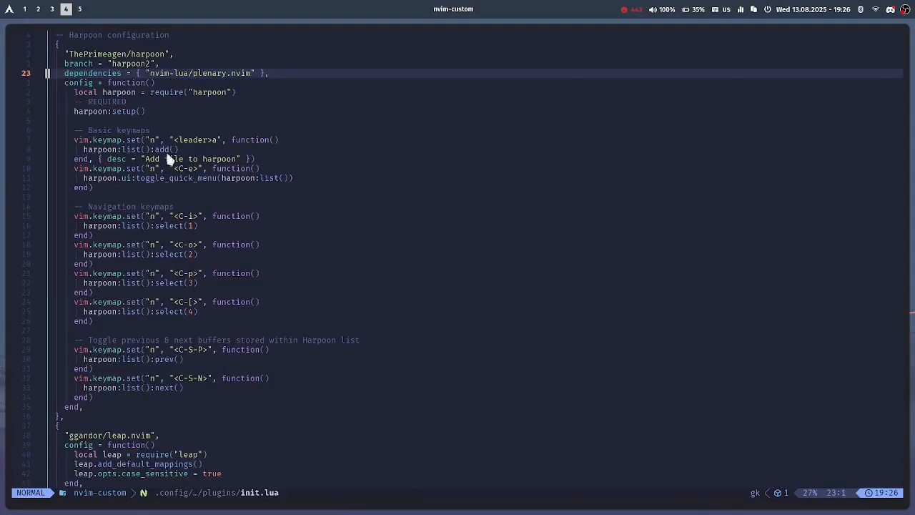
{"action": "mouse_move", "coordinate": [217, 165]}
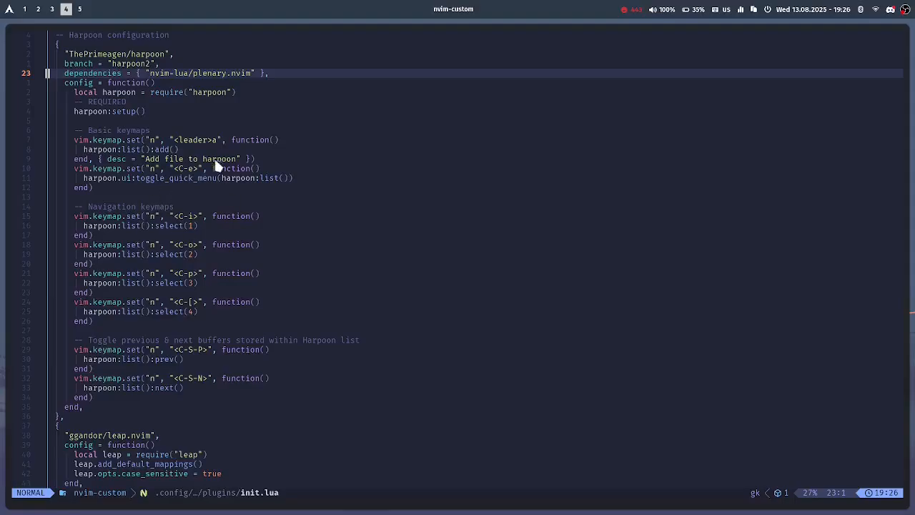
{"action": "mouse_move", "coordinate": [161, 275]}
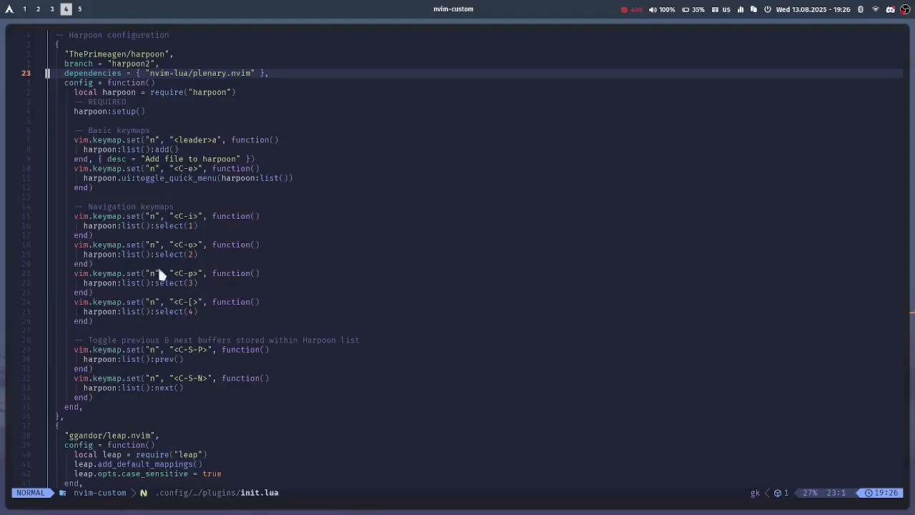
{"action": "mouse_move", "coordinate": [170, 296]}
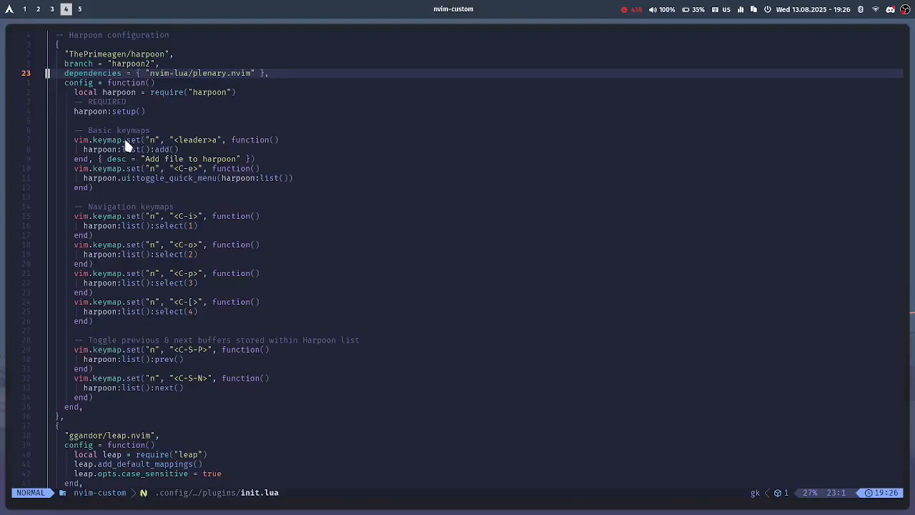
{"action": "mouse_move", "coordinate": [200, 150]}
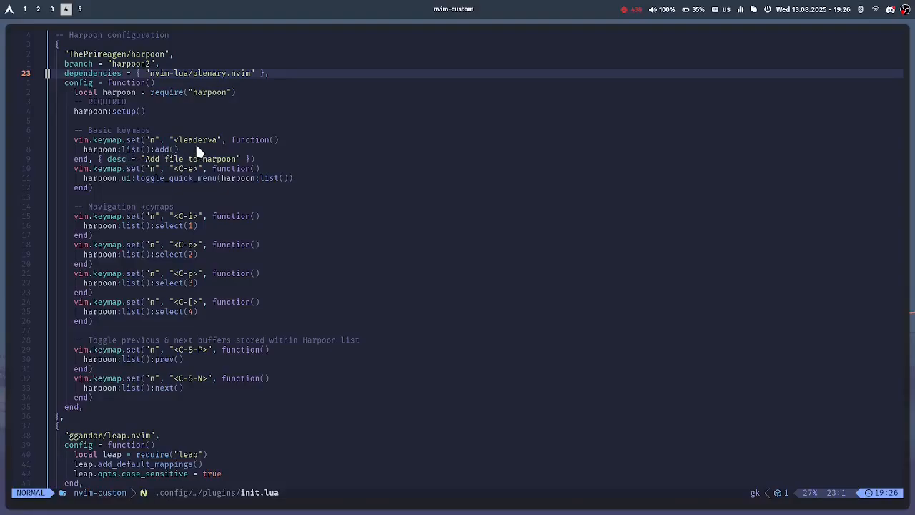
{"action": "mouse_move", "coordinate": [181, 147]}
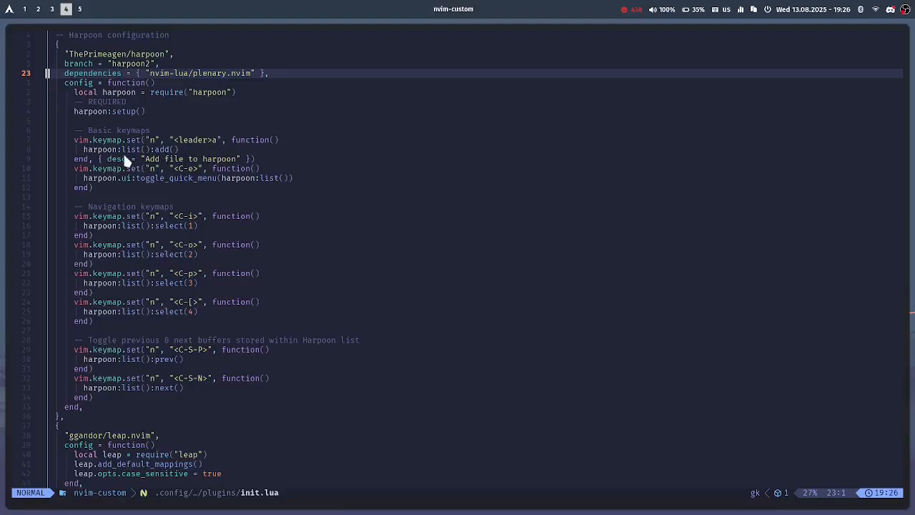
{"action": "mouse_move", "coordinate": [115, 172]}
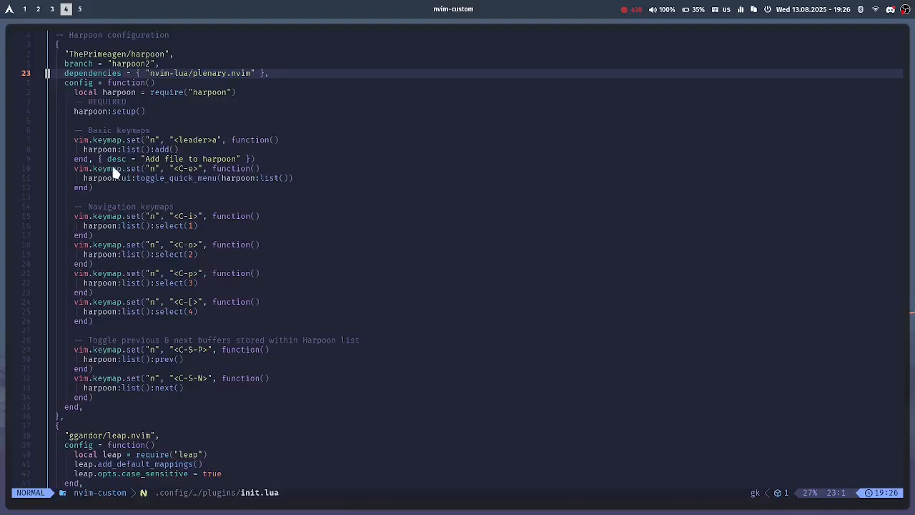
{"action": "mouse_move", "coordinate": [232, 168]}
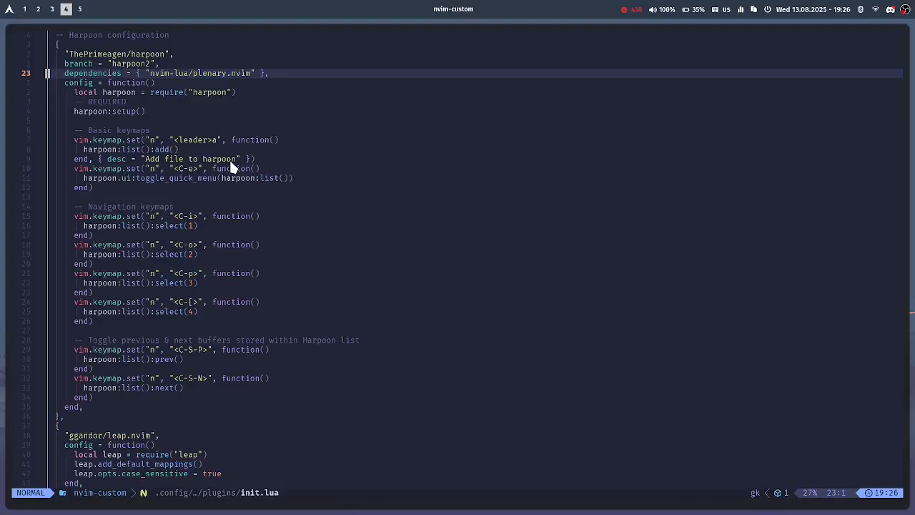
{"action": "key", "text": "space"}
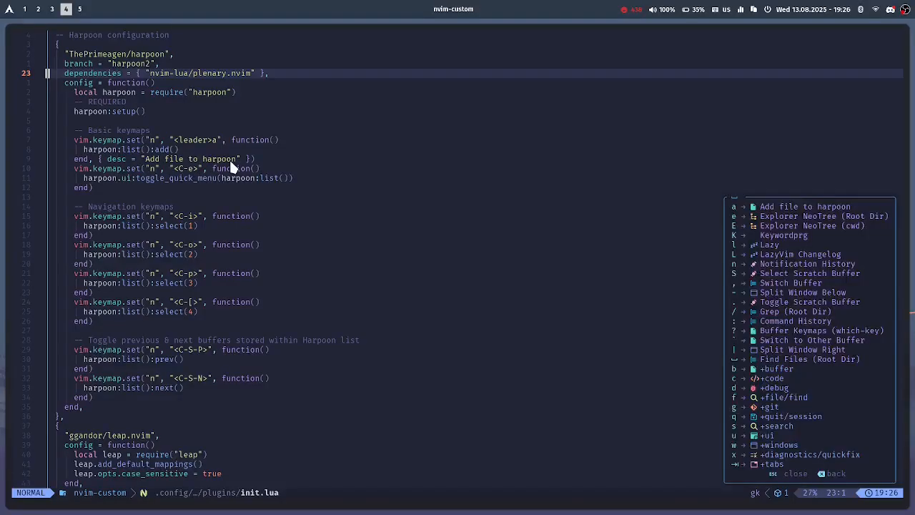
{"action": "mouse_move", "coordinate": [733, 204]}
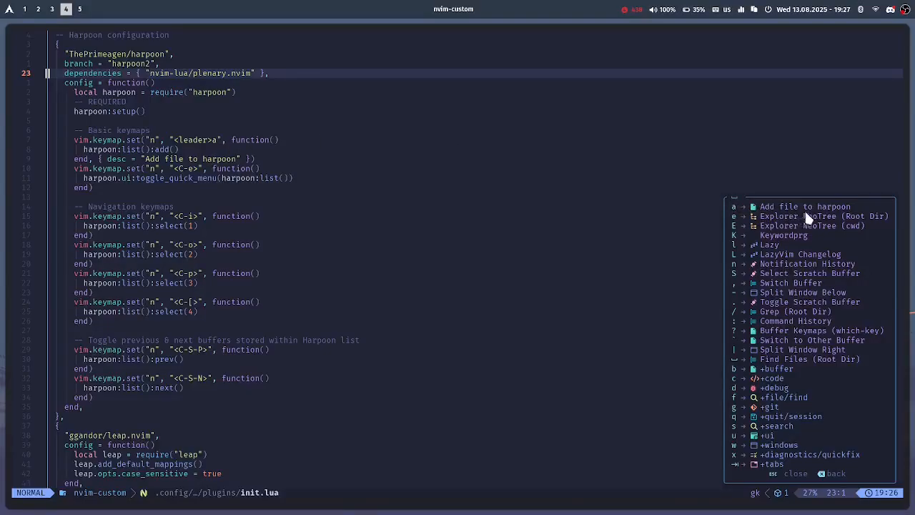
{"action": "mouse_move", "coordinate": [415, 211]}
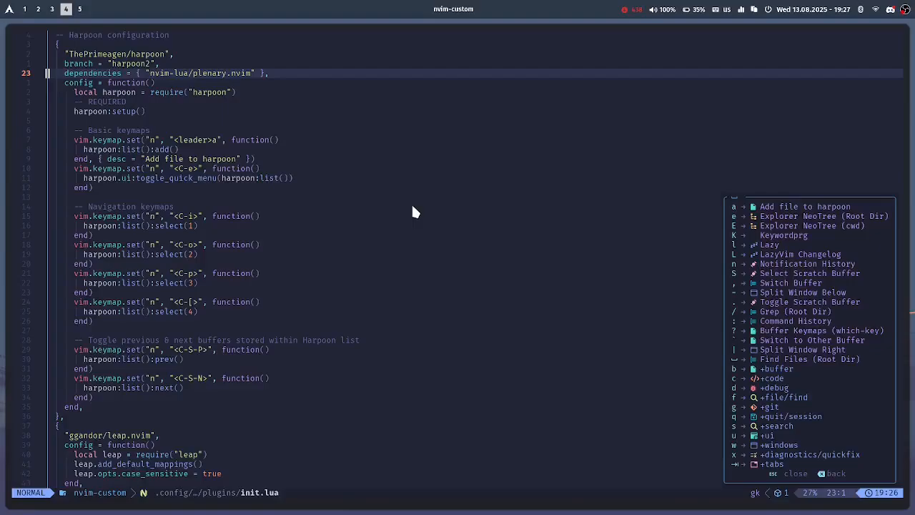
{"action": "mouse_move", "coordinate": [748, 221]}
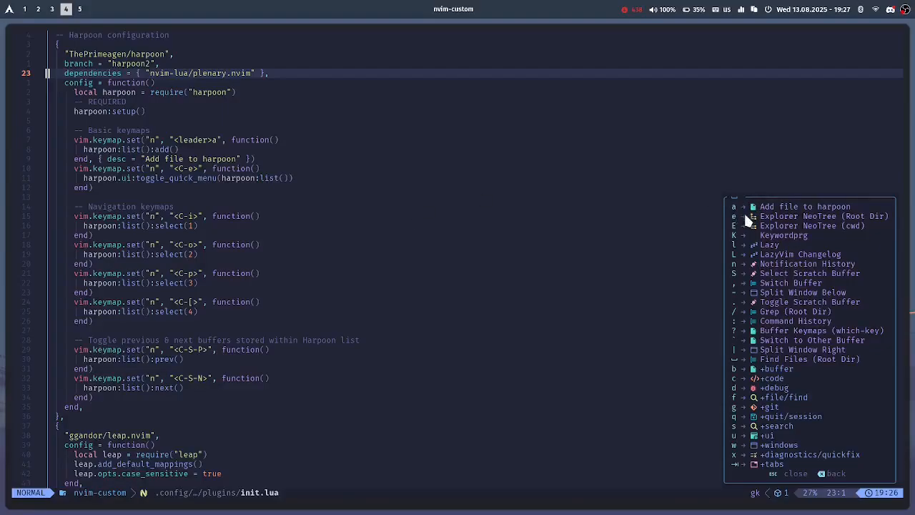
{"action": "mouse_move", "coordinate": [737, 210]}
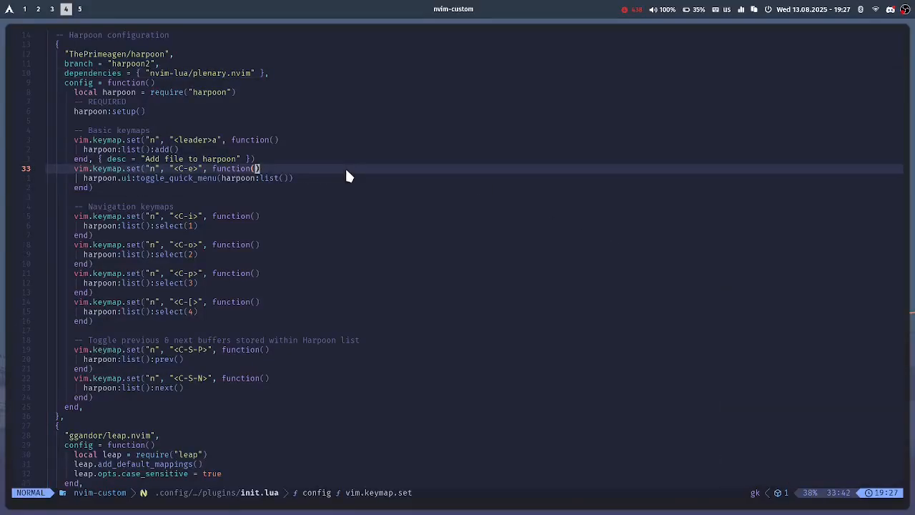
- Scroll init.lua down past leap.nvim toward the nvim-surround spec
{"action": "scroll", "scroll_direction": "down", "scroll_amount": 3}
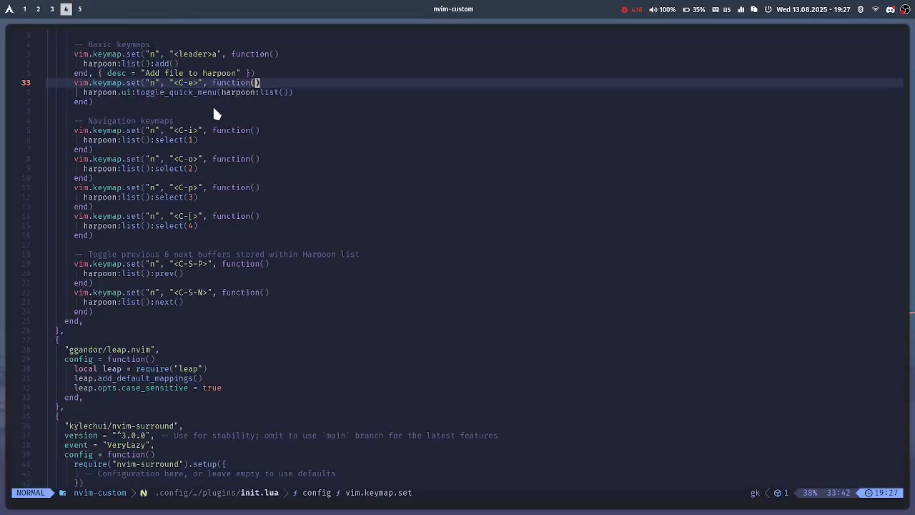
{"action": "mouse_move", "coordinate": [198, 178]}
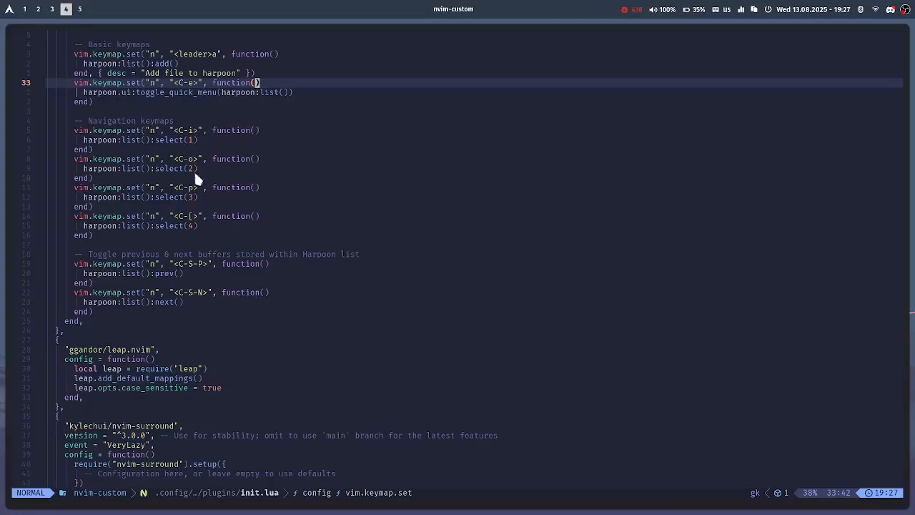
{"action": "mouse_move", "coordinate": [206, 185]}
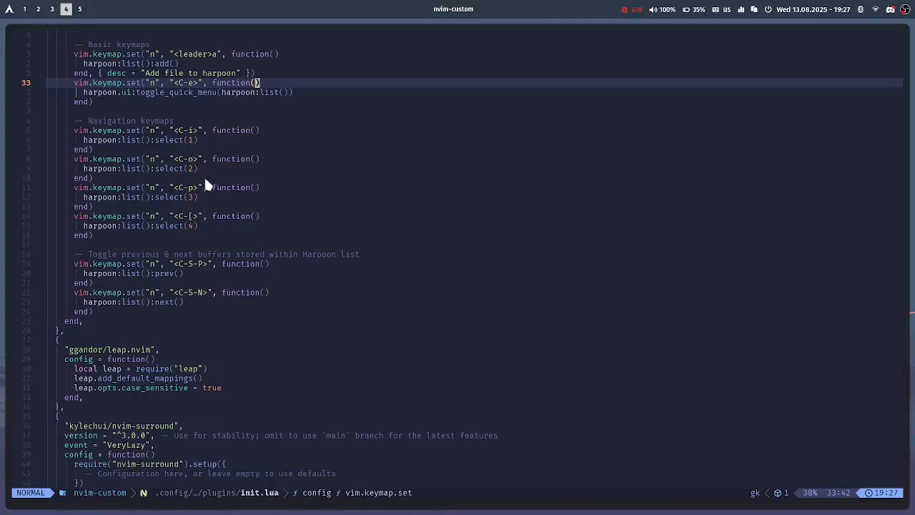
{"action": "mouse_move", "coordinate": [209, 209]}
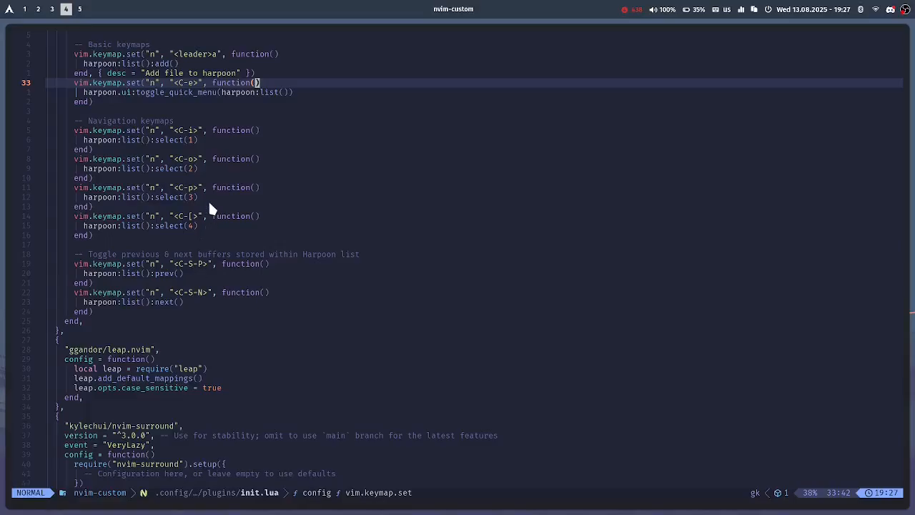
{"action": "mouse_move", "coordinate": [171, 310]}
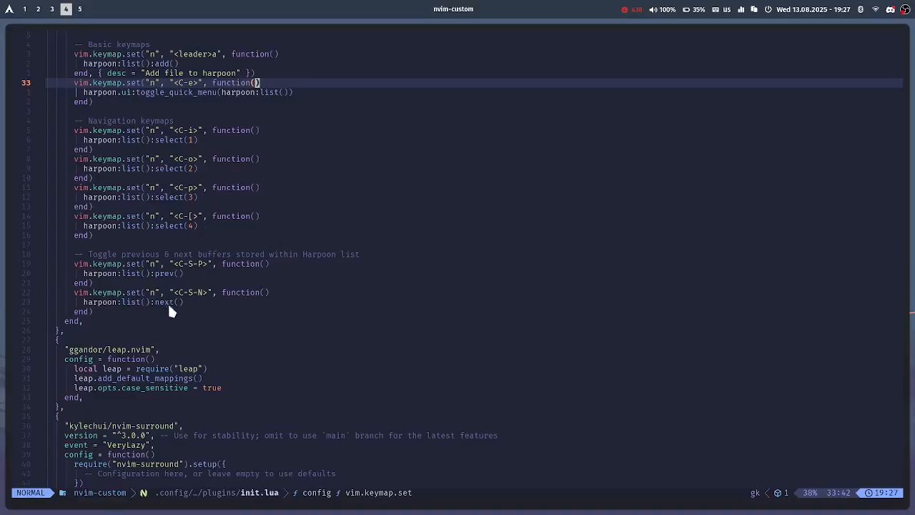
{"action": "mouse_move", "coordinate": [241, 140]}
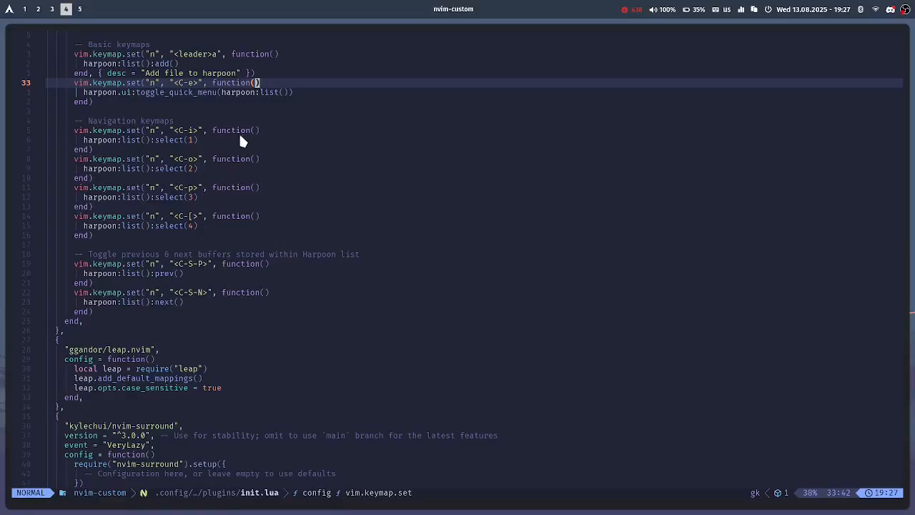
{"action": "mouse_move", "coordinate": [203, 297]}
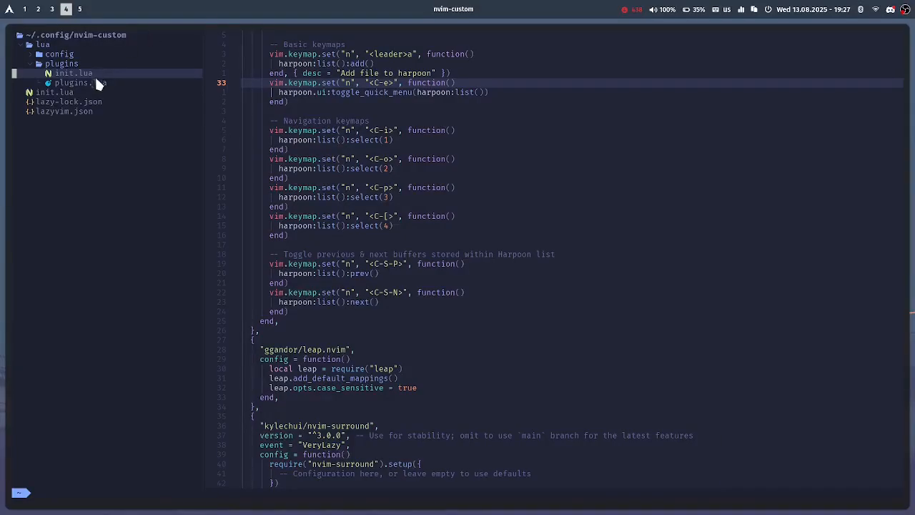
- Open plugins.lua, the root init.lua and lazy-lock.json from the config tree
{"action": "left_click", "coordinate": [73, 82]}
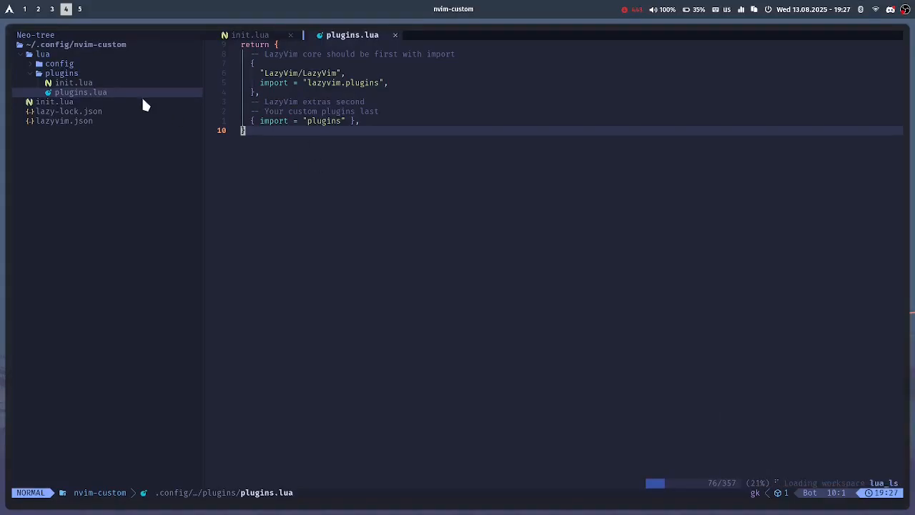
{"action": "left_click", "coordinate": [55, 102]}
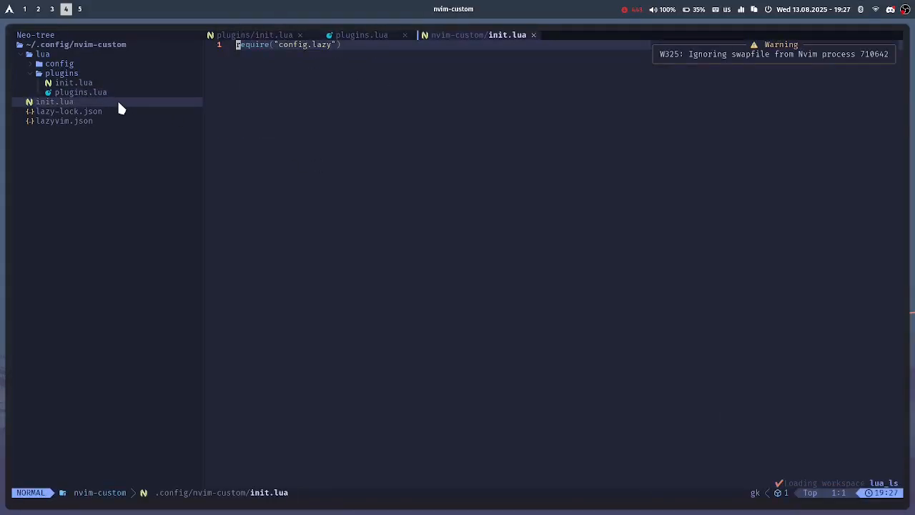
{"action": "mouse_move", "coordinate": [163, 120]}
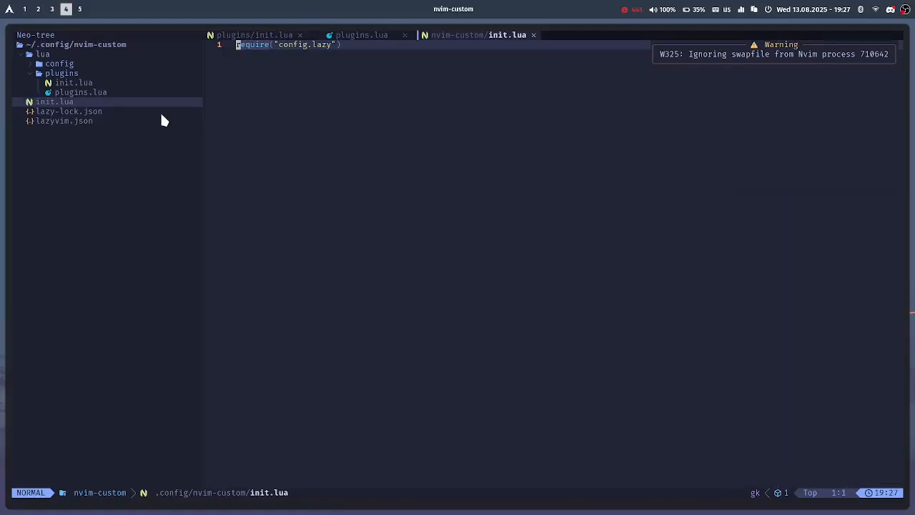
{"action": "left_click", "coordinate": [69, 111]}
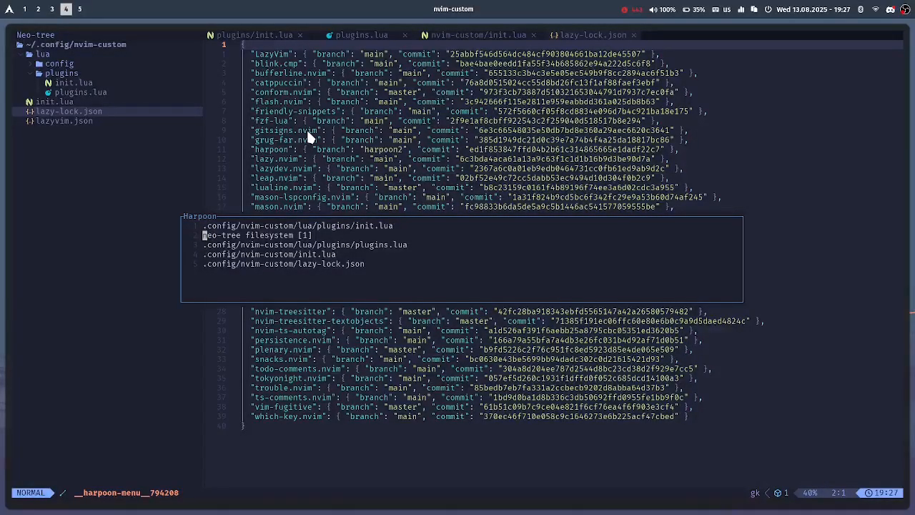
- Jump to init.lua via Harpoon, expand lua/config and lua/plugins, then return to plugins.lua
{"action": "key", "text": "j"}
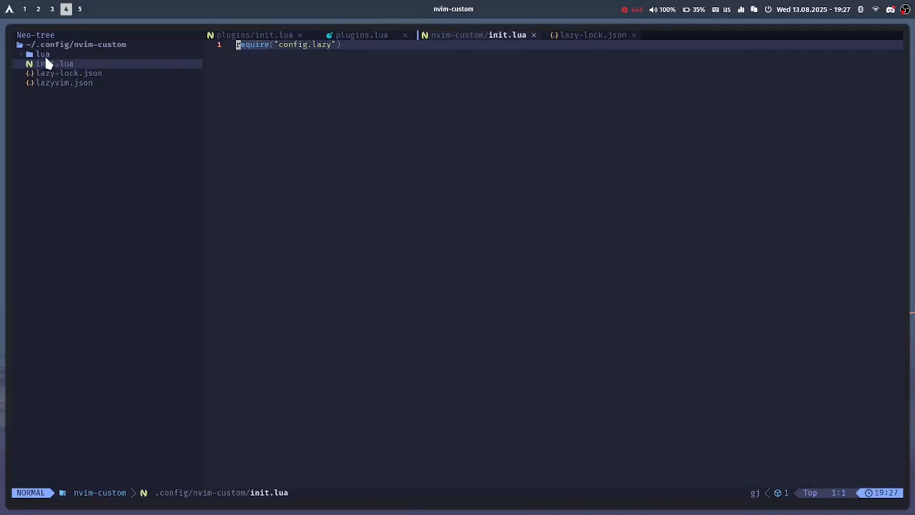
{"action": "left_click", "coordinate": [42, 54]}
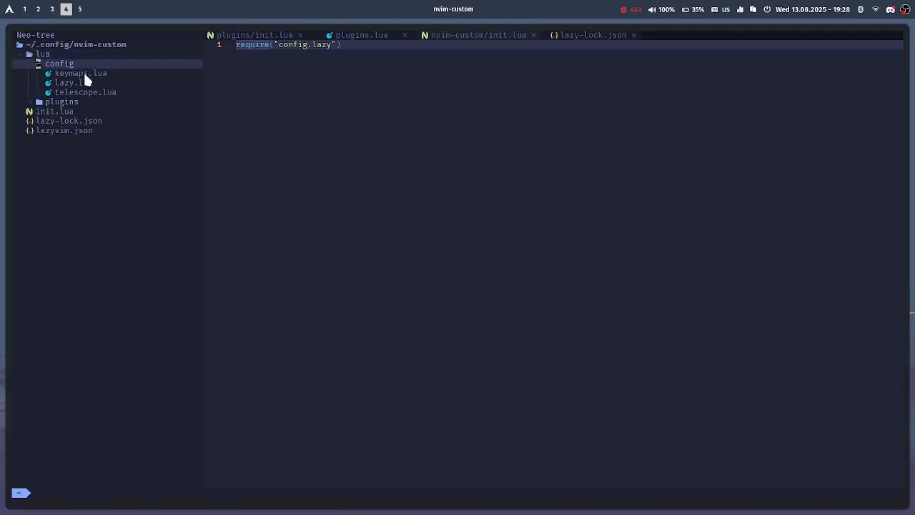
{"action": "left_click", "coordinate": [361, 34]}
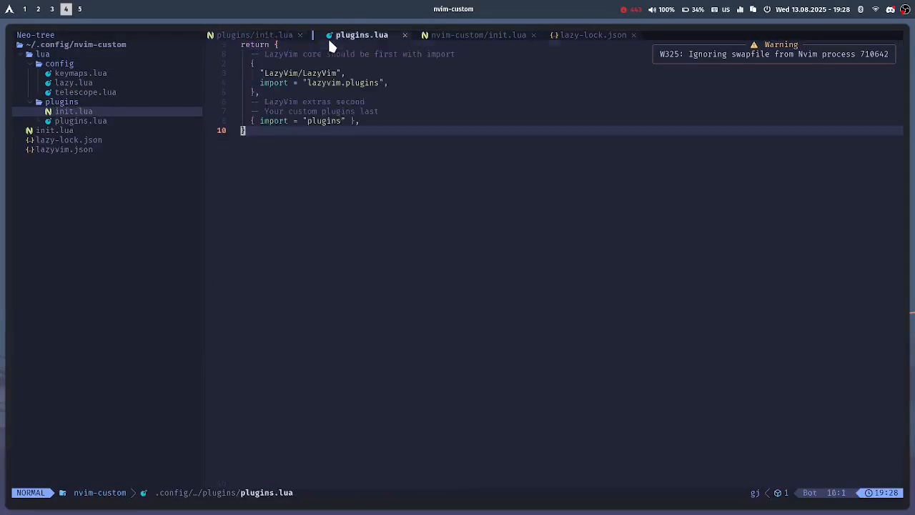
{"action": "left_click", "coordinate": [478, 35]}
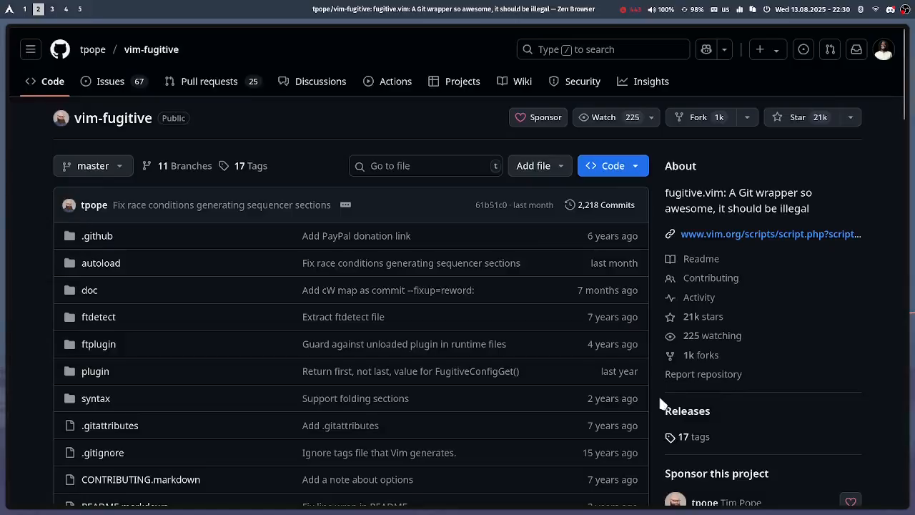
{"action": "mouse_move", "coordinate": [540, 383]}
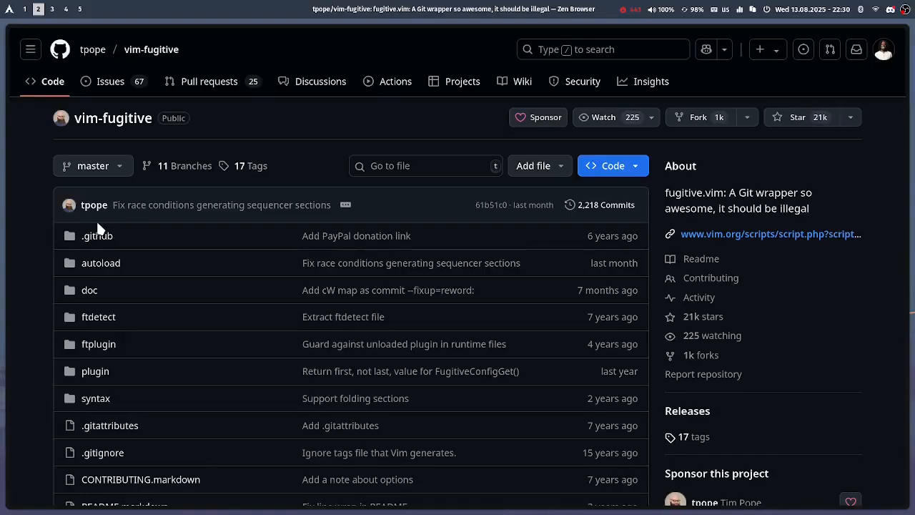
- Scroll the vim-fugitive README down to the :Git command behaviors and summary-window description
{"action": "scroll", "scroll_direction": "down", "scroll_amount": 3}
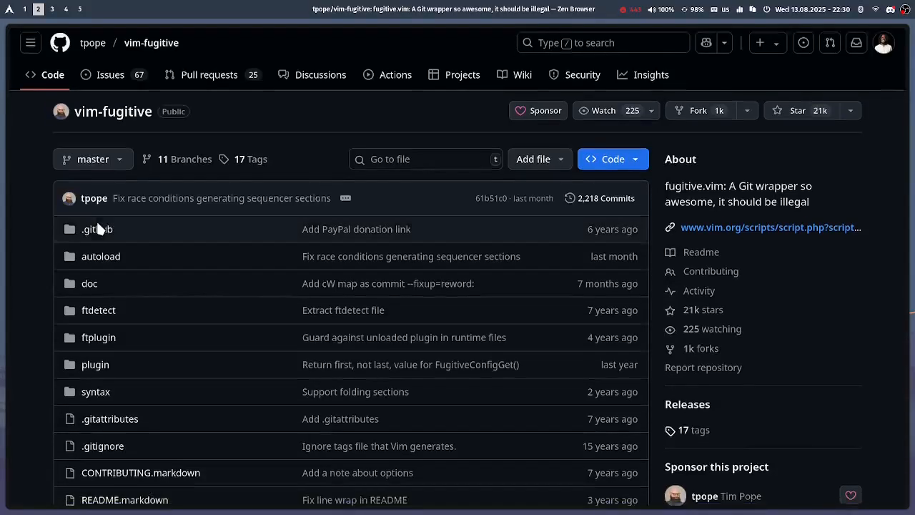
{"action": "scroll", "scroll_direction": "down", "scroll_amount": 3}
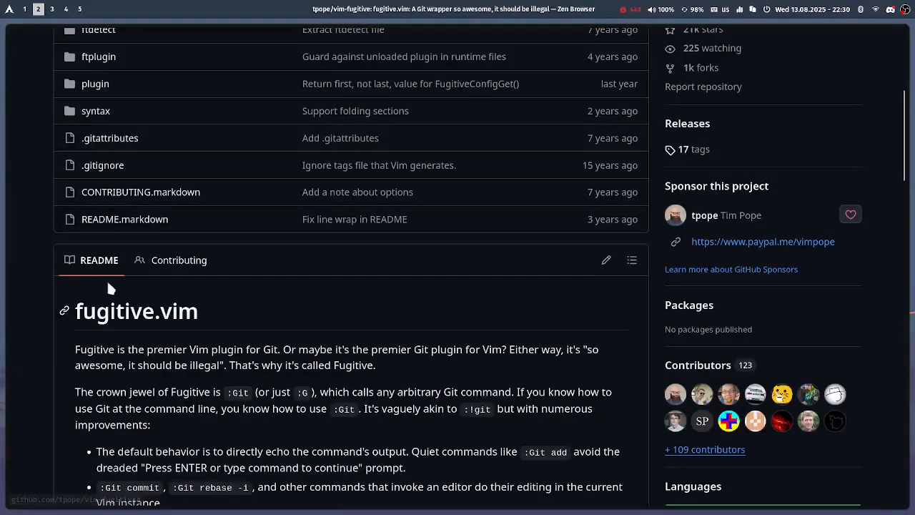
{"action": "mouse_move", "coordinate": [91, 284]}
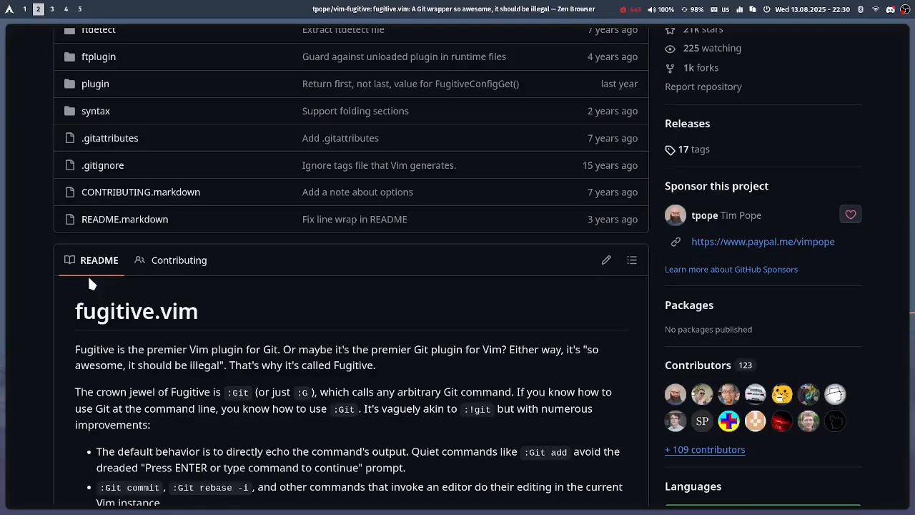
{"action": "scroll", "scroll_direction": "down", "scroll_amount": 3}
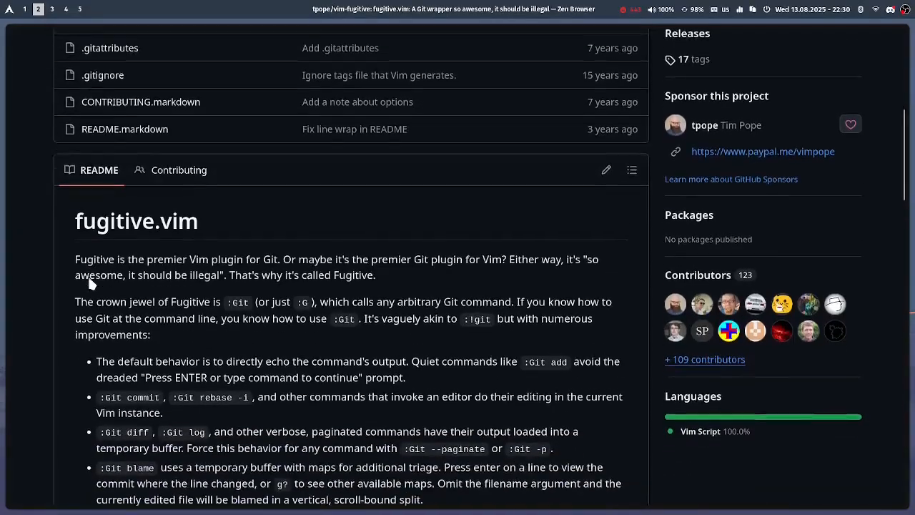
{"action": "scroll", "scroll_direction": "down", "scroll_amount": 3}
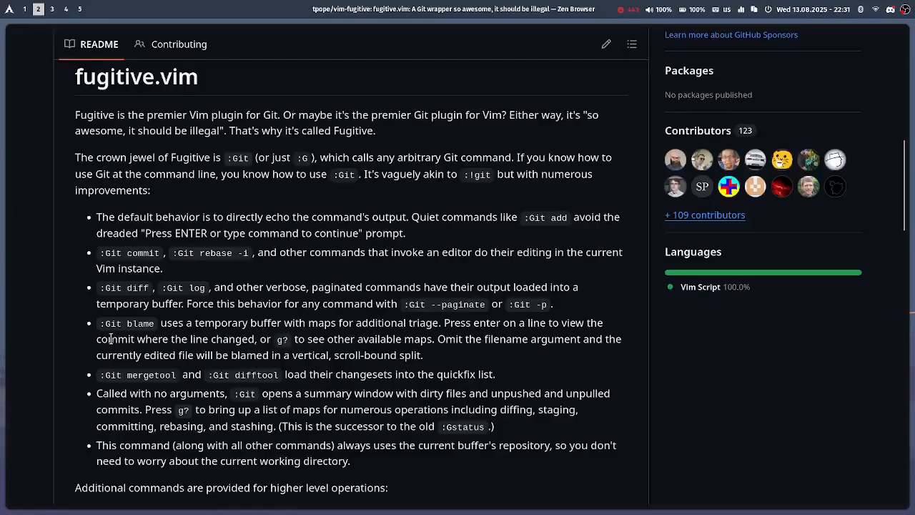
- Highlight ':Git blame' in the vim-fugitive README, then scroll into its additional commands
{"action": "double_click", "coordinate": [125, 323]}
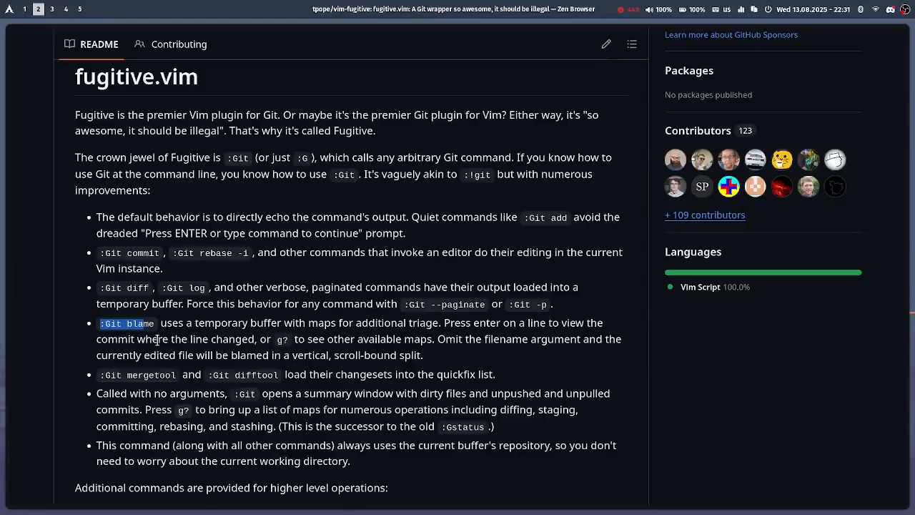
{"action": "scroll", "scroll_direction": "down", "scroll_amount": 3}
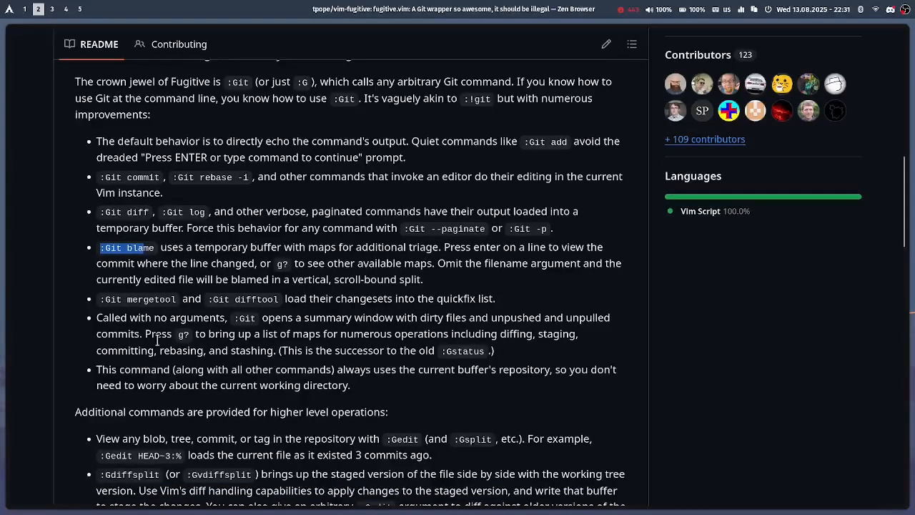
{"action": "scroll", "scroll_direction": "down", "scroll_amount": 3}
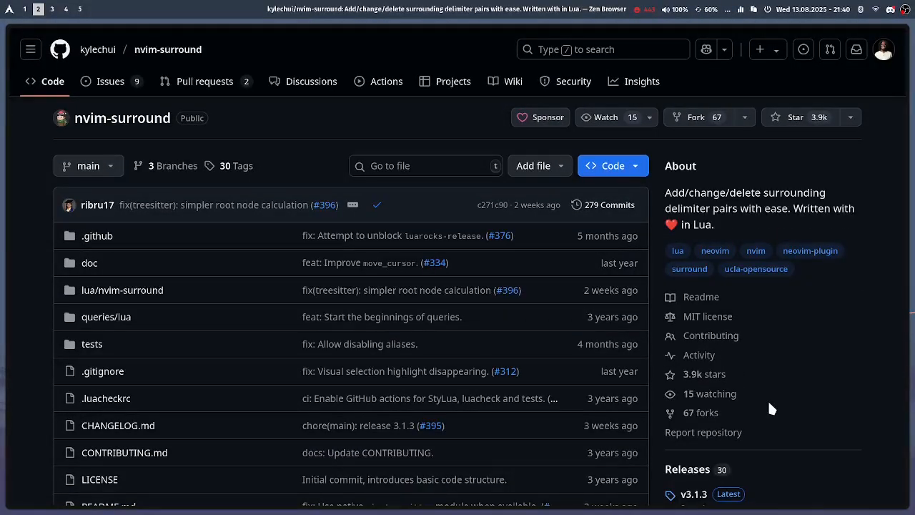
- Scroll down the kylechui/nvim-surround repository page to look it over
{"action": "scroll", "scroll_direction": "down", "scroll_amount": 3}
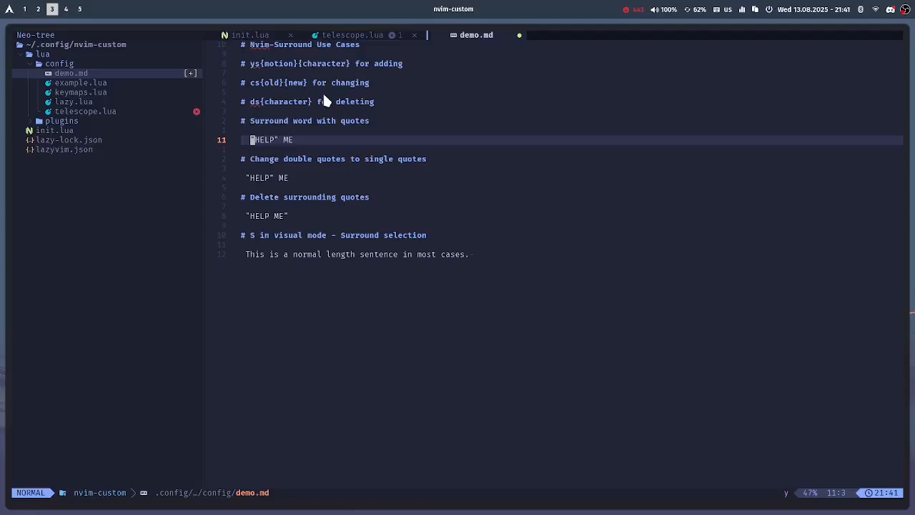
- Show the which-key leader shortcuts, then start a ys surround on HELP to list motions
{"action": "key", "text": "Space"}
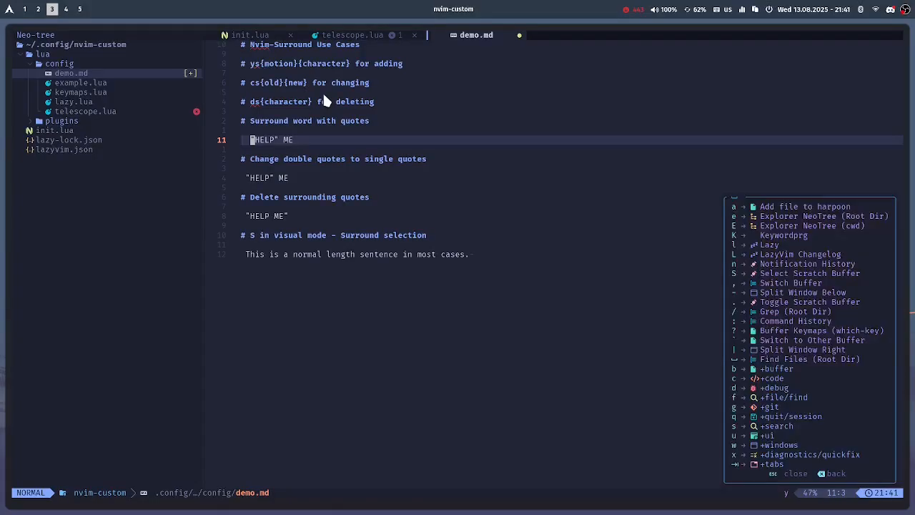
{"action": "key", "text": "y"}
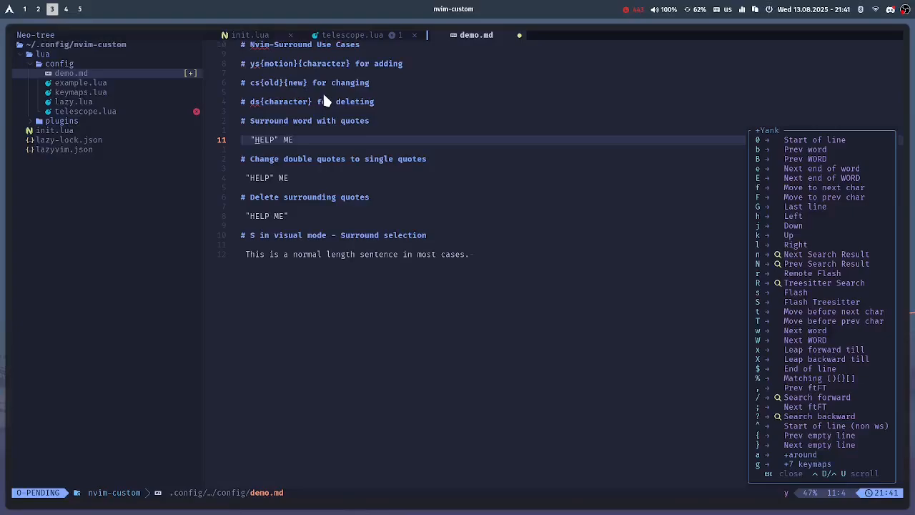
- Cancel the pending surround motion with Escape in demo.md
{"action": "key", "text": "Escape"}
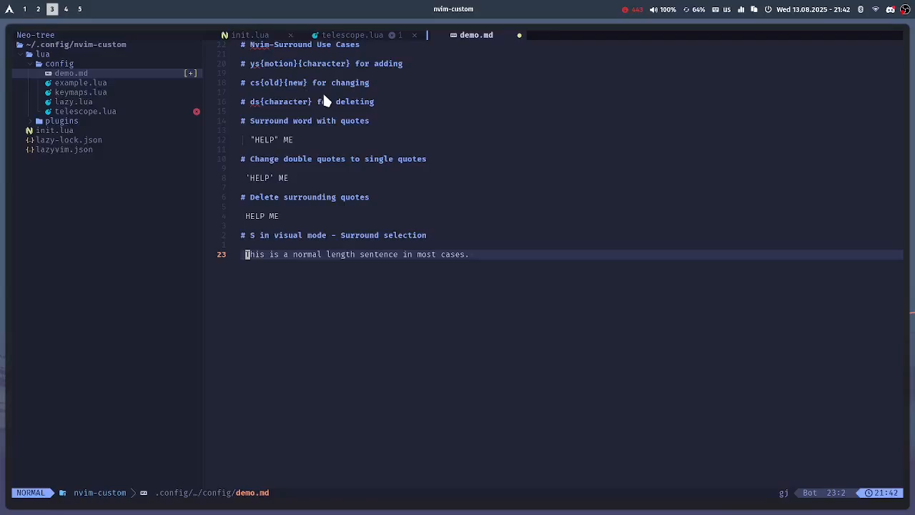
- Start a visual selection in demo.md, then cancel it to reach the command line
{"action": "key", "text": "v"}
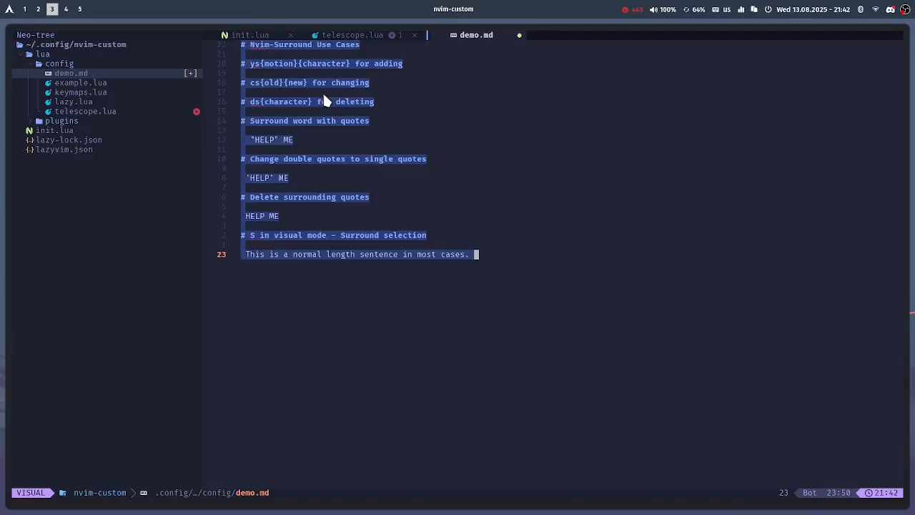
{"action": "key", "text": "Escape"}
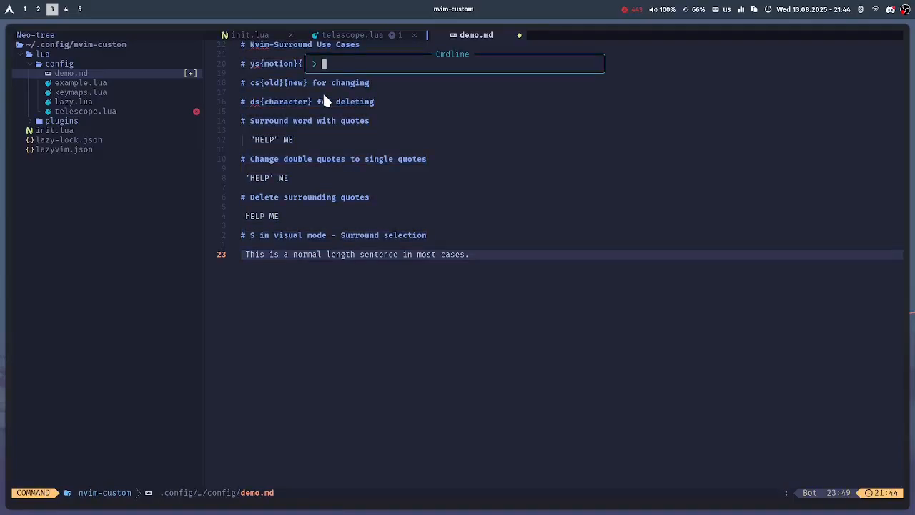
- Run :h nvim-surround.usage to show the help's Usage and Basics sections
{"action": "type", "text": "h"}
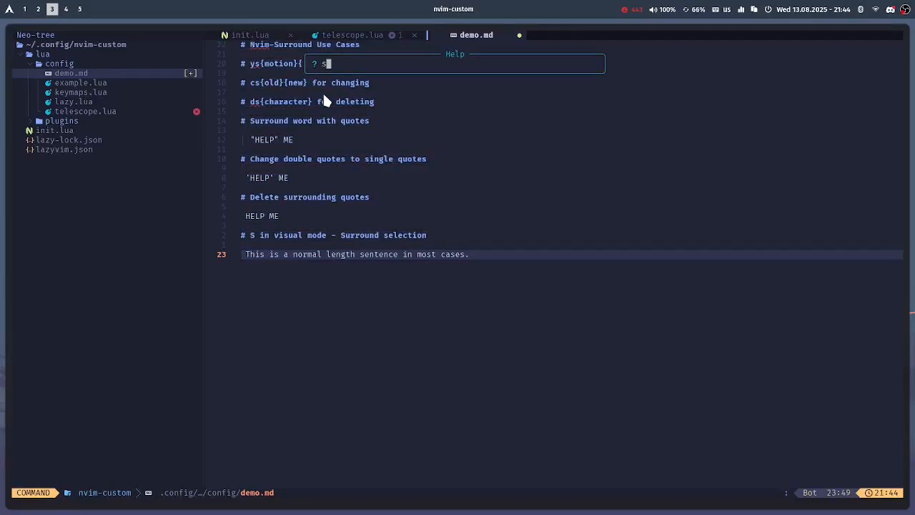
{"action": "type", "text": "nvim"}
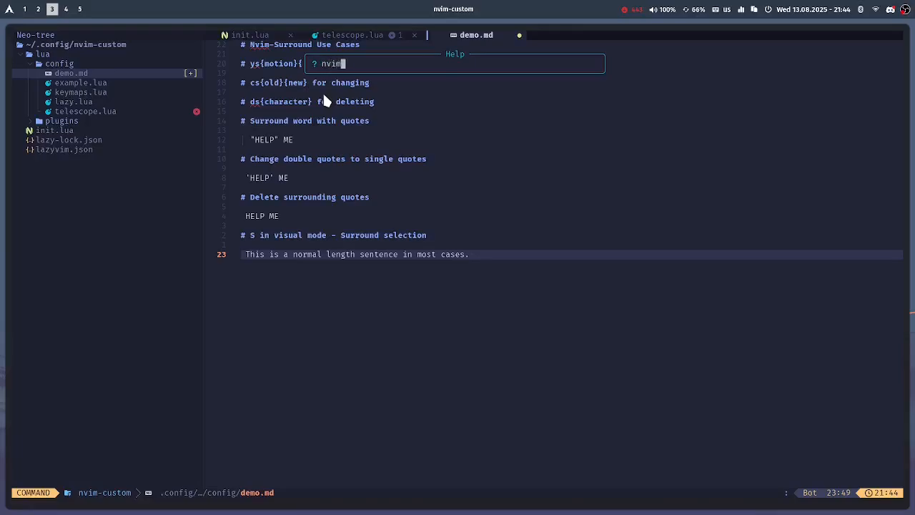
{"action": "type", "text": "-suurroun"}
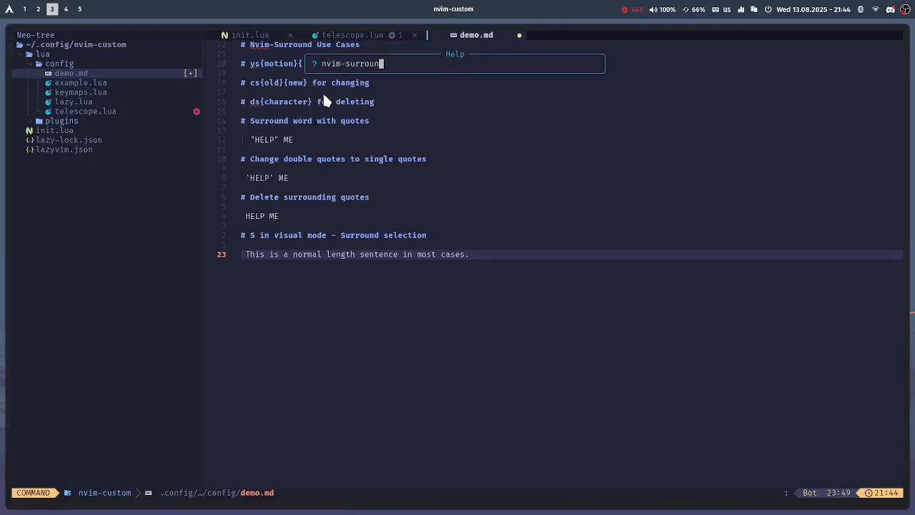
{"action": "type", "text": ".usag"}
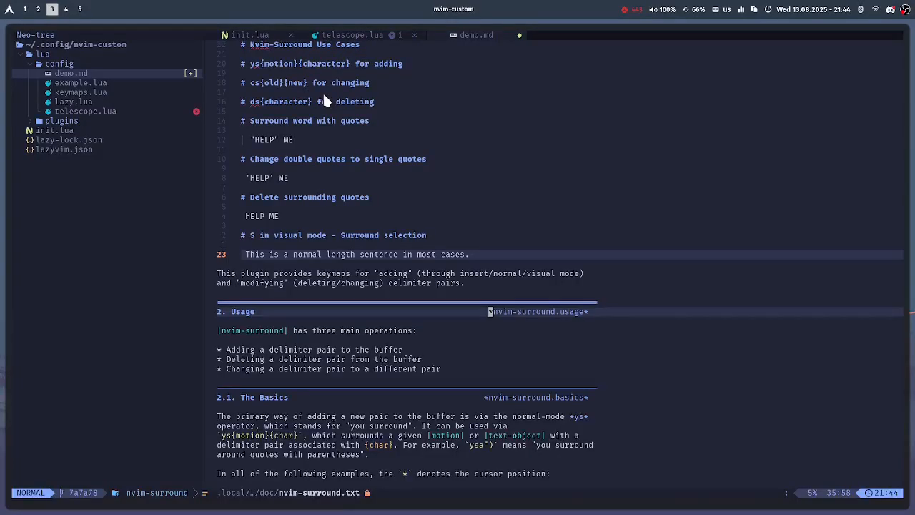
{"action": "mouse_move", "coordinate": [325, 280]}
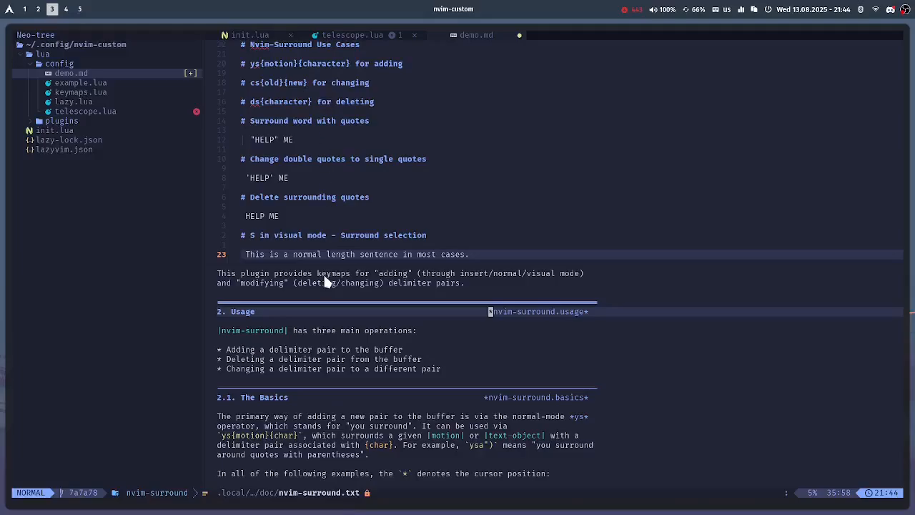
- Scroll the nvim-surround help past The Basics down to 2.2 More Mappings
{"action": "scroll", "scroll_direction": "down", "scroll_amount": 3}
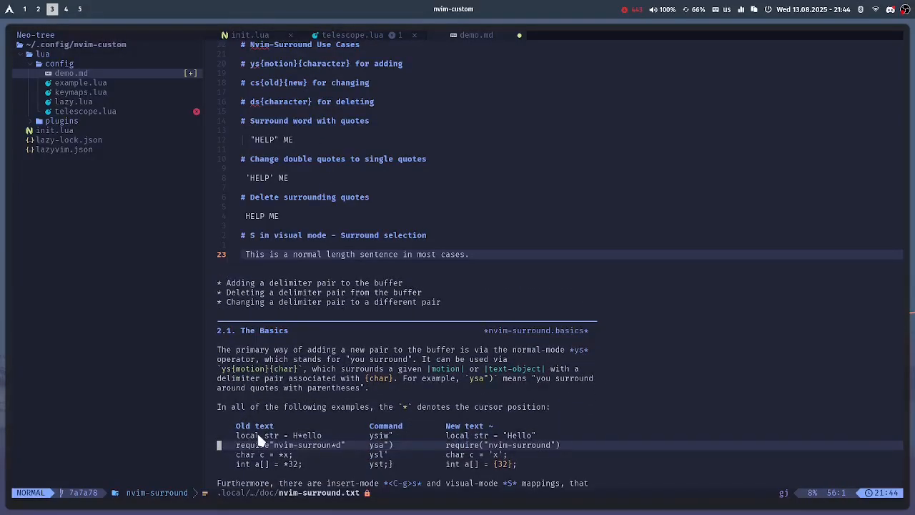
{"action": "mouse_move", "coordinate": [415, 472]}
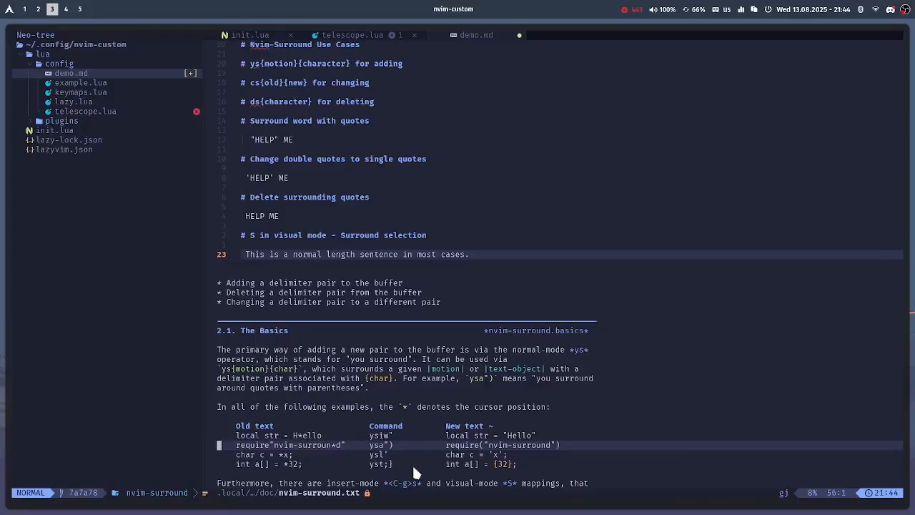
{"action": "scroll", "scroll_direction": "down", "scroll_amount": 3}
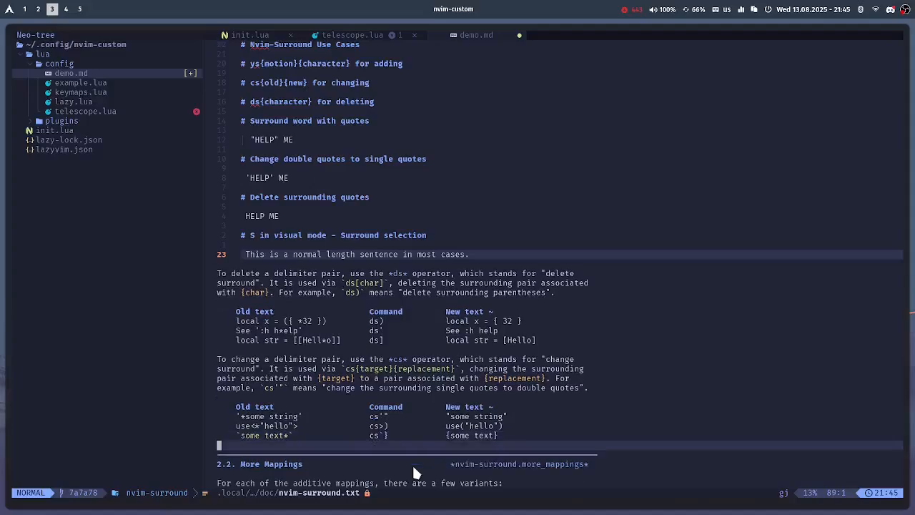
{"action": "scroll", "scroll_direction": "down", "scroll_amount": 3}
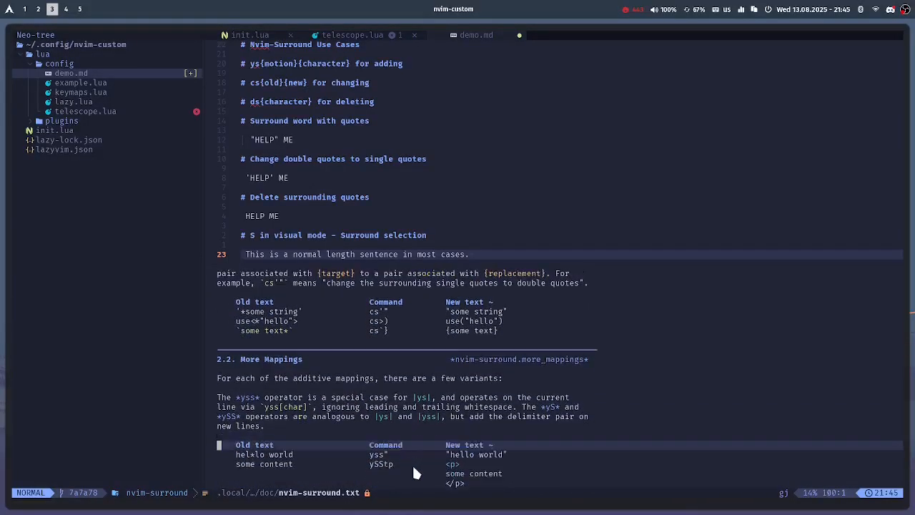
{"action": "scroll", "scroll_direction": "down", "scroll_amount": 3}
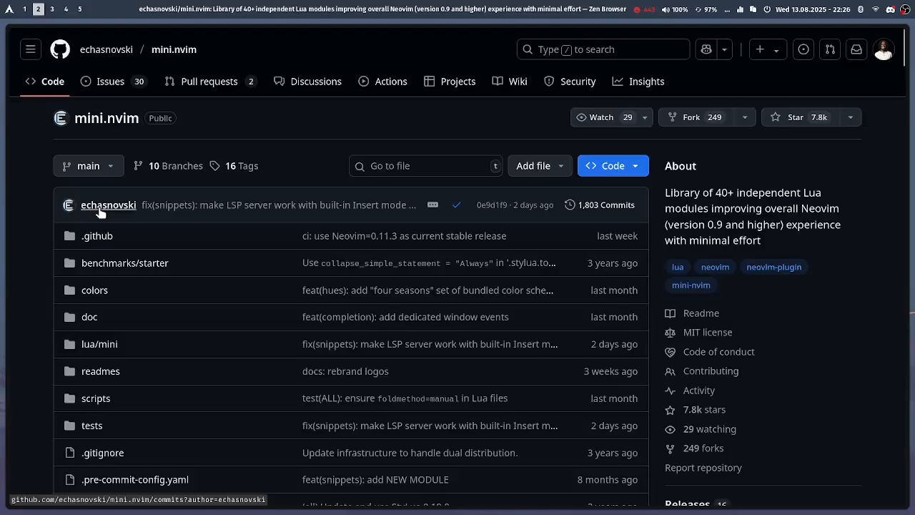
- Scroll the mini.nvim README from its introduction to the lazy.nvim and vim-plug snippets
{"action": "scroll", "scroll_direction": "down", "scroll_amount": 3}
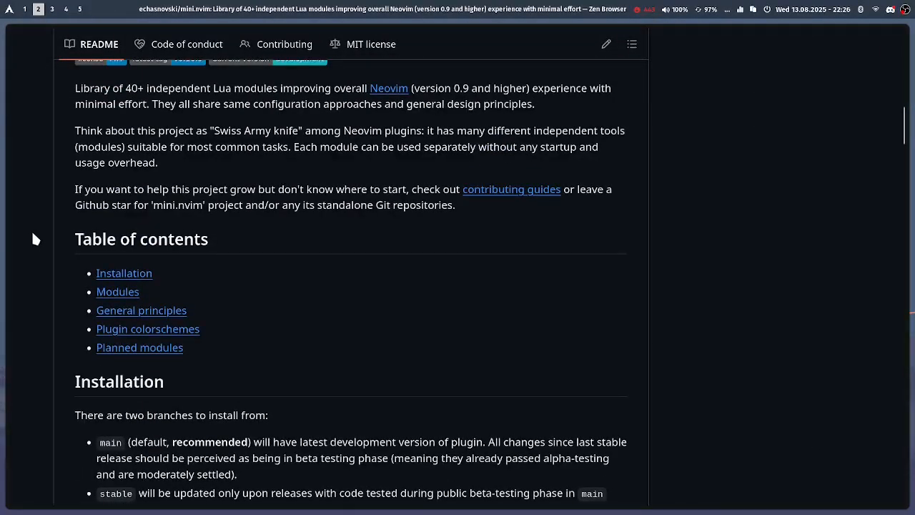
{"action": "scroll", "scroll_direction": "down", "scroll_amount": 3}
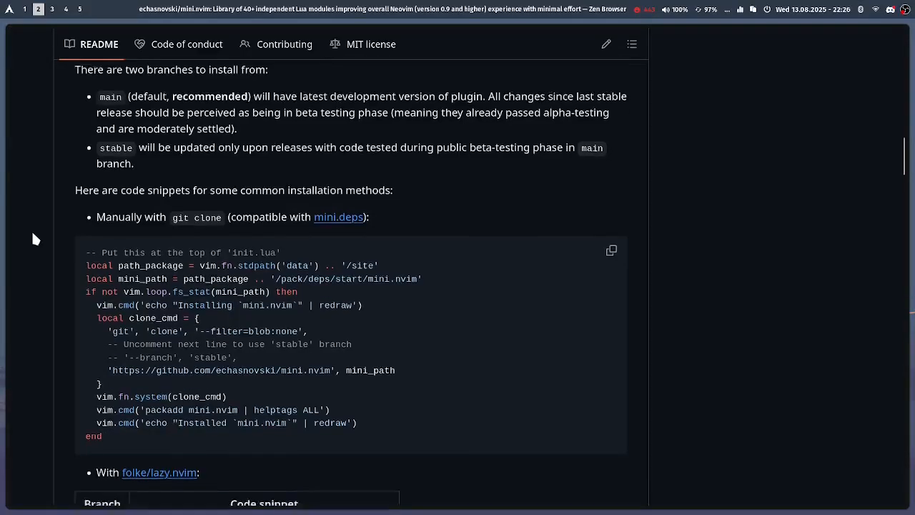
{"action": "scroll", "scroll_direction": "down", "scroll_amount": 3}
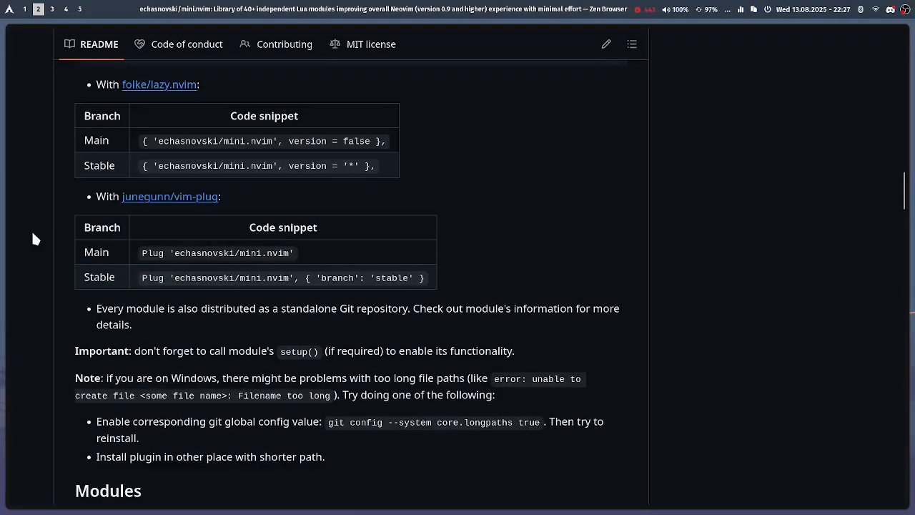
{"action": "scroll", "scroll_direction": "down", "scroll_amount": 3}
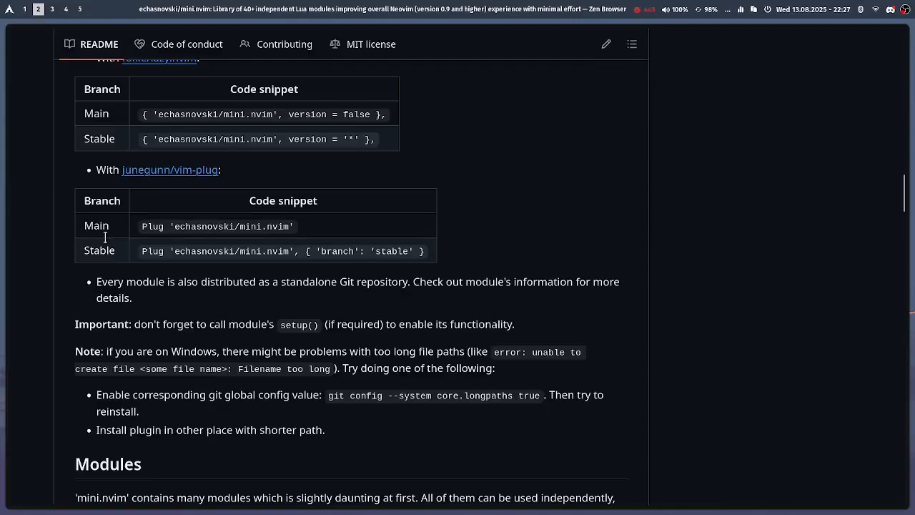
{"action": "scroll", "scroll_direction": "down", "scroll_amount": 3}
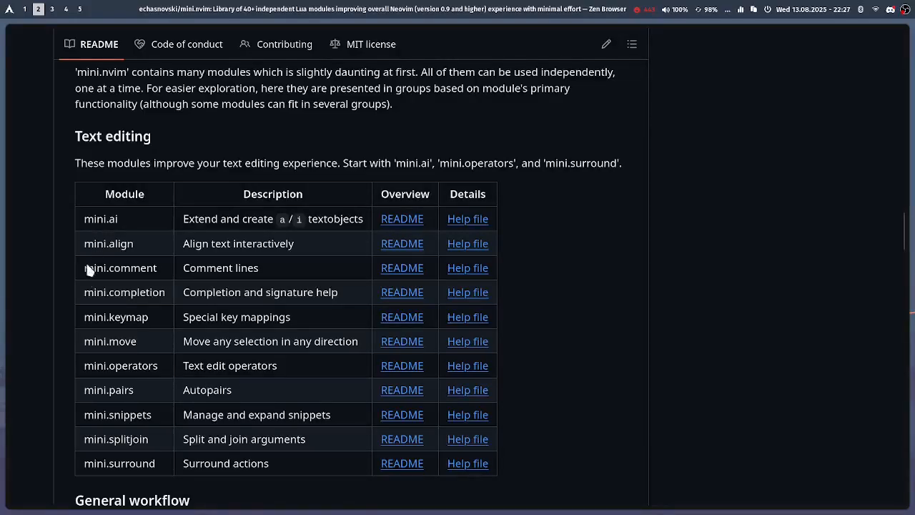
{"action": "mouse_move", "coordinate": [81, 388]}
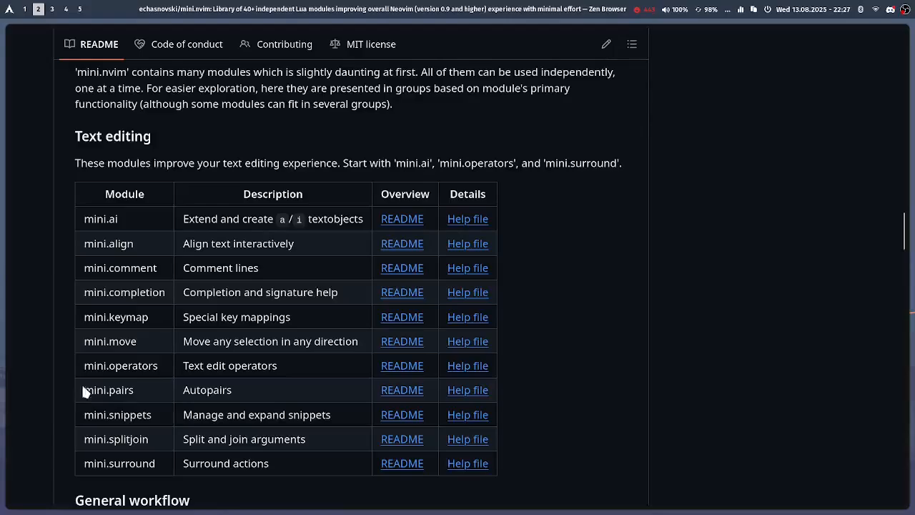
{"action": "mouse_move", "coordinate": [61, 299]}
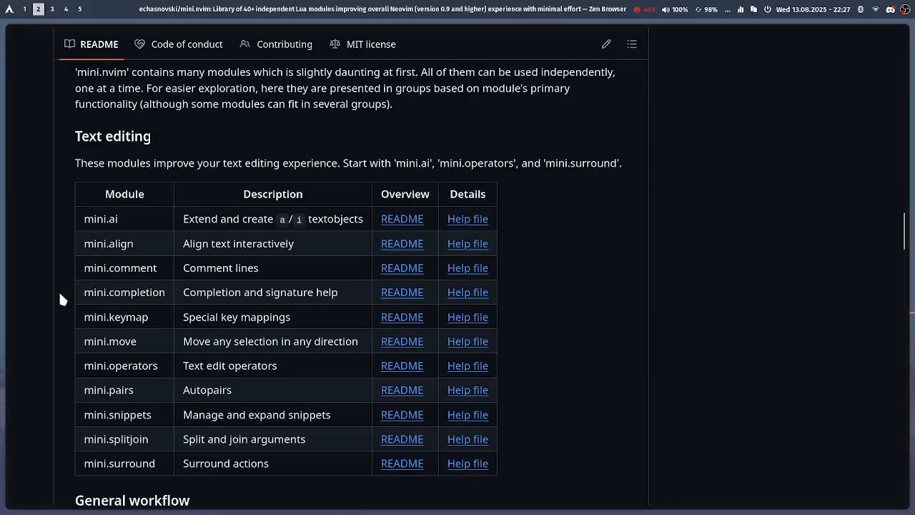
- Scroll through the mini.nvim Modules tables, General principles and Plugin color schemes sections
{"action": "scroll", "scroll_direction": "down", "scroll_amount": 3}
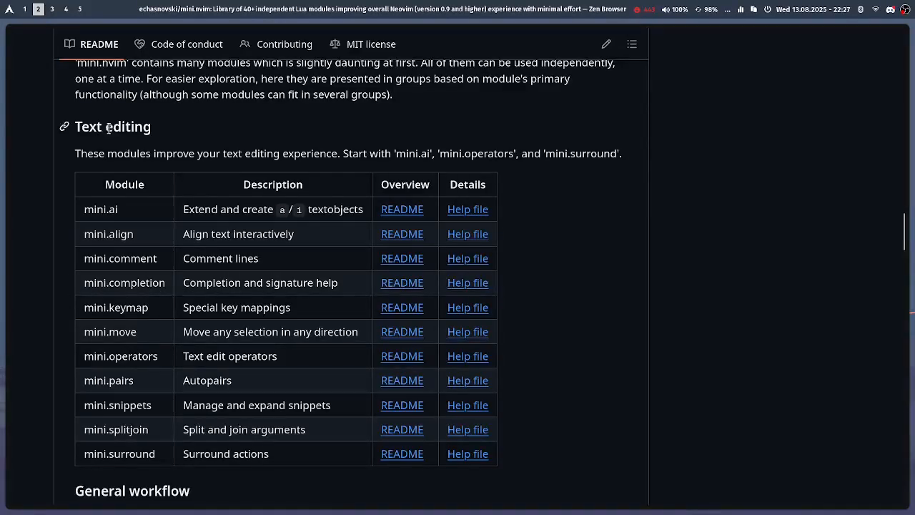
{"action": "scroll", "scroll_direction": "down", "scroll_amount": 3}
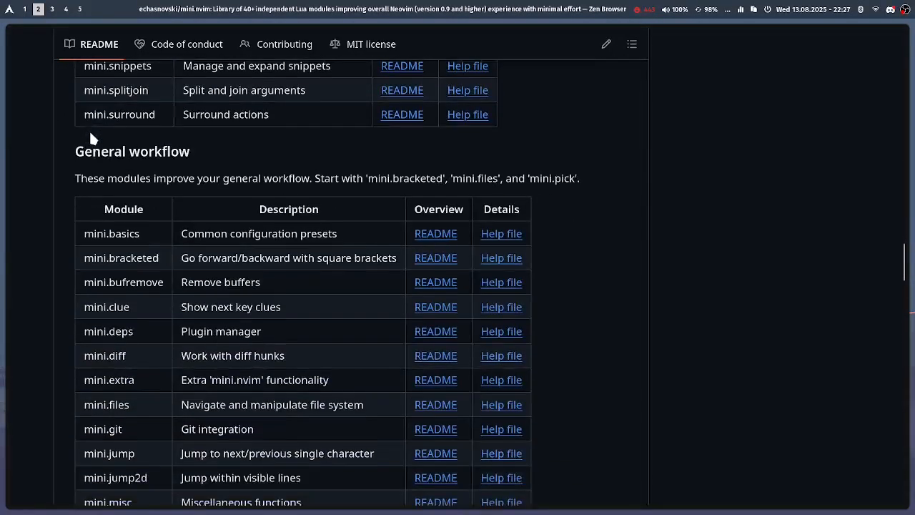
{"action": "scroll", "scroll_direction": "down", "scroll_amount": 3}
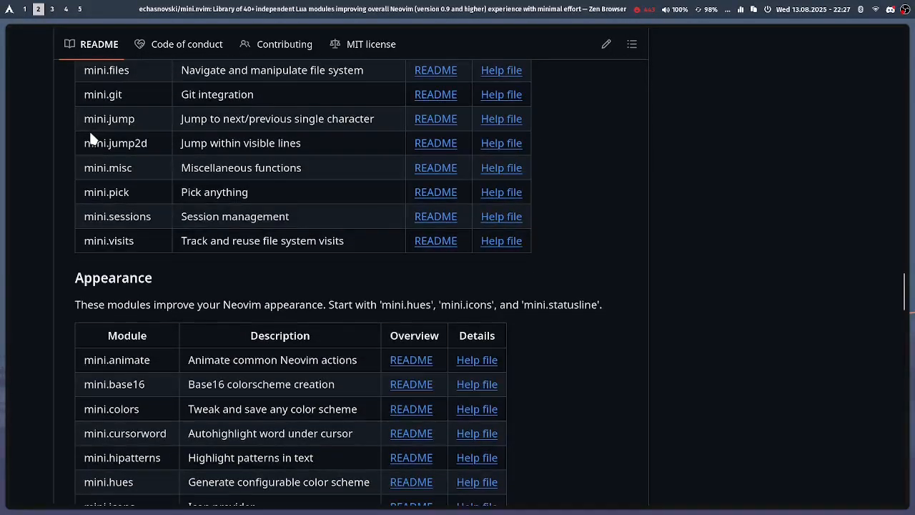
{"action": "scroll", "scroll_direction": "down", "scroll_amount": 3}
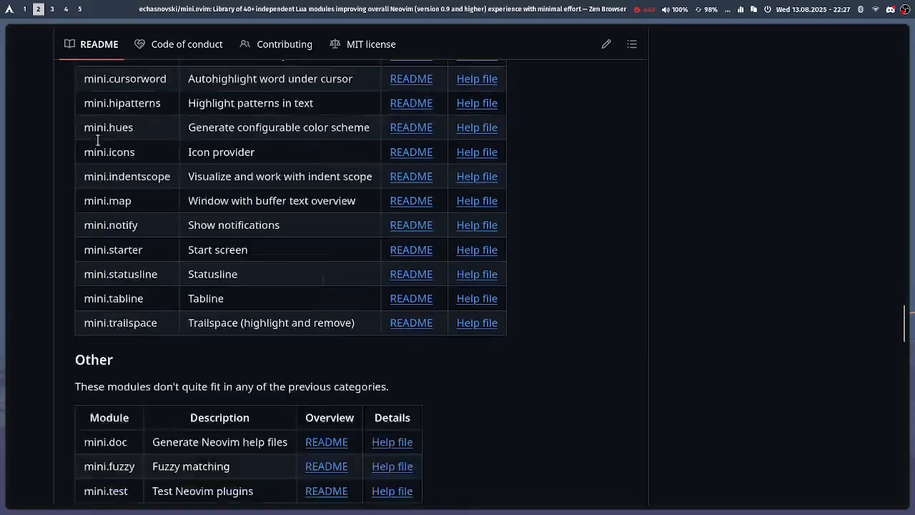
{"action": "scroll", "scroll_direction": "down", "scroll_amount": 3}
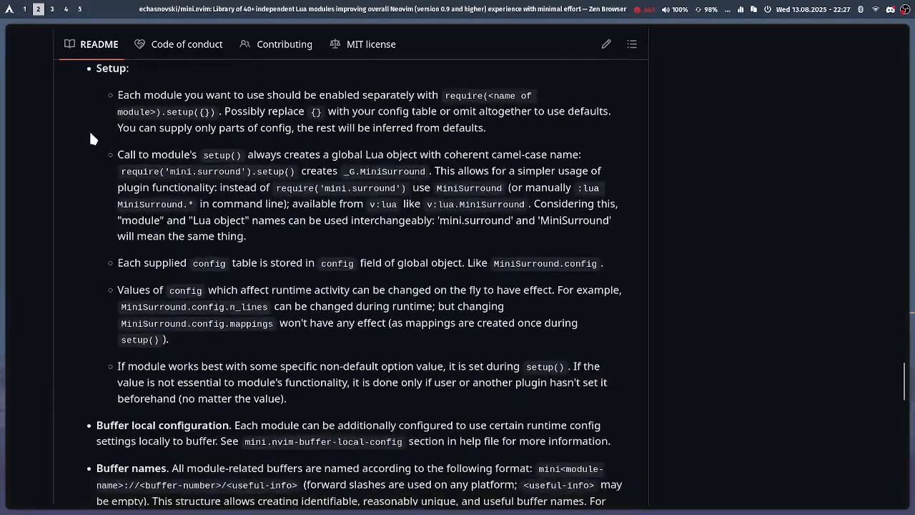
{"action": "scroll", "scroll_direction": "down", "scroll_amount": 3}
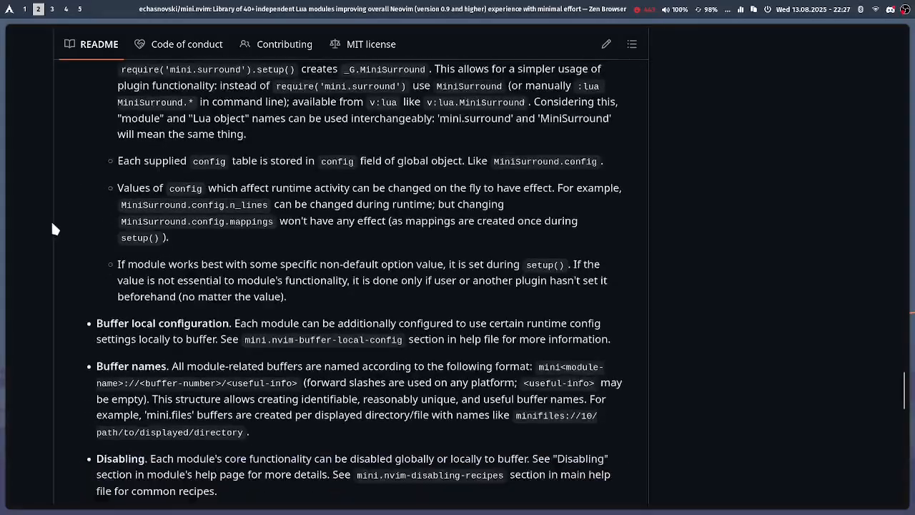
{"action": "scroll", "scroll_direction": "down", "scroll_amount": 3}
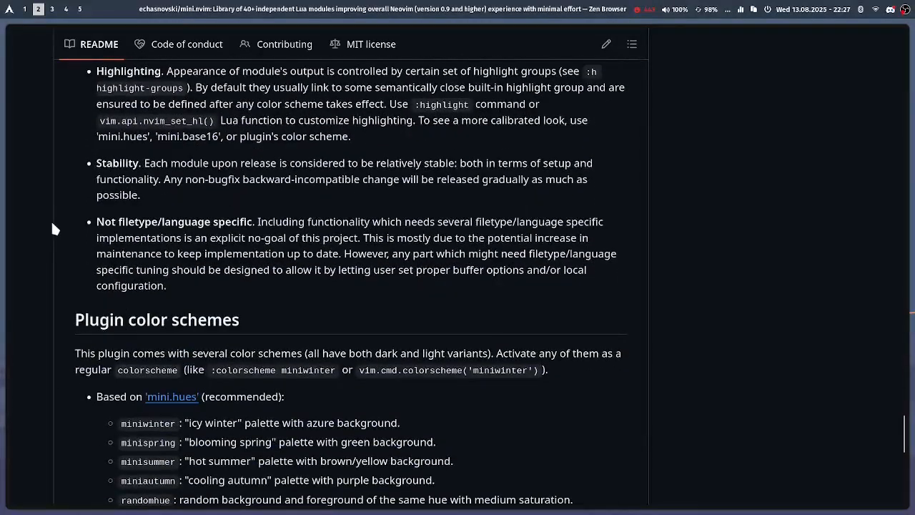
{"action": "scroll", "scroll_direction": "down", "scroll_amount": 3}
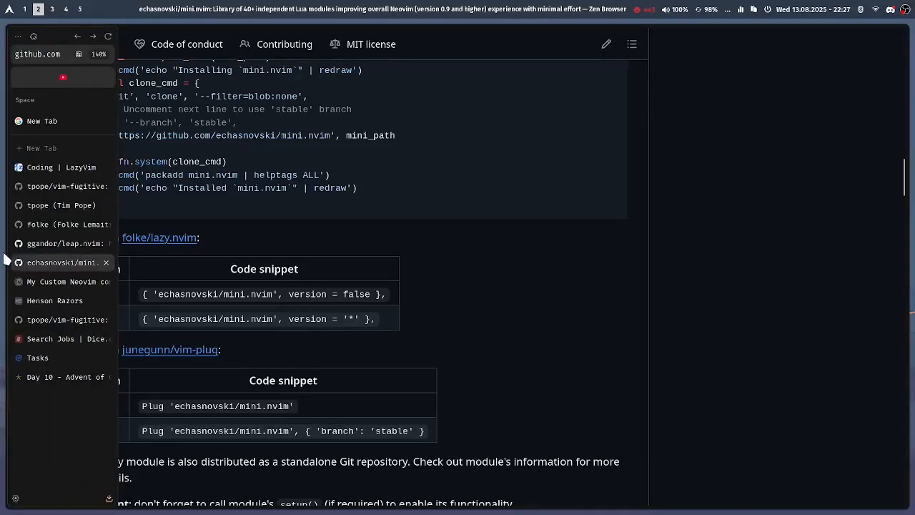
- Switch to the Claude tab and scroll to the mini.nvim reply's new keybinds list
{"action": "left_click", "coordinate": [23, 9]}
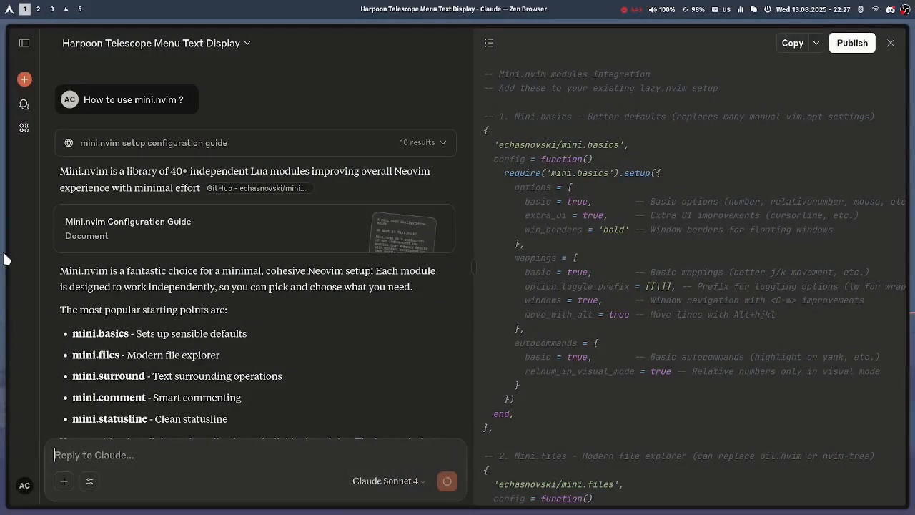
{"action": "mouse_move", "coordinate": [143, 155]}
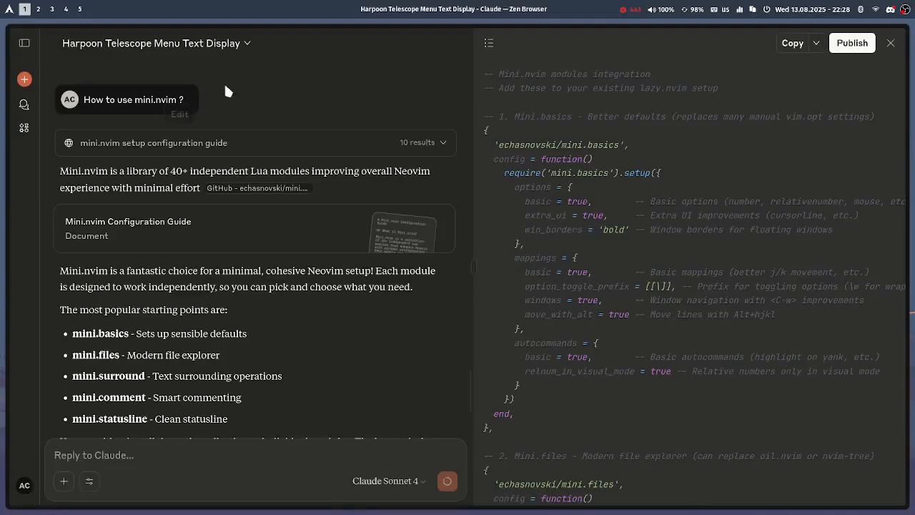
{"action": "scroll", "scroll_direction": "down", "scroll_amount": 3}
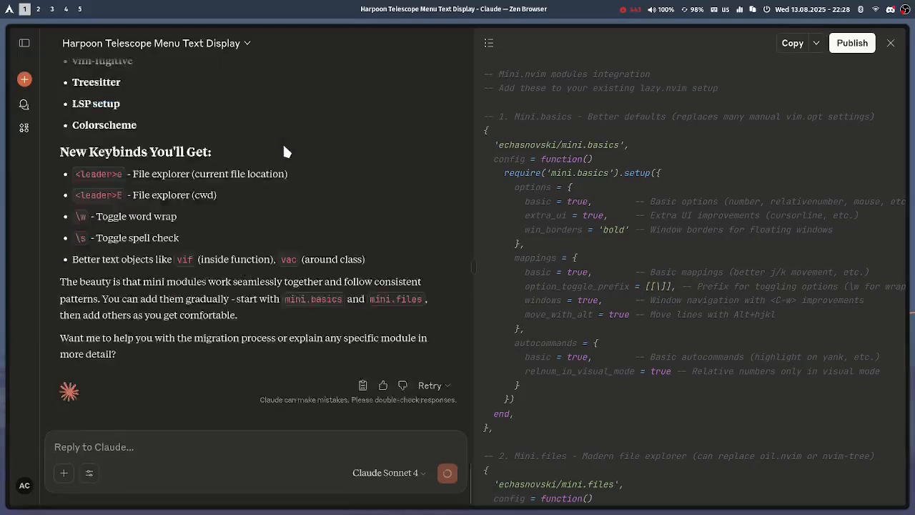
{"action": "scroll", "scroll_direction": "down", "scroll_amount": 3}
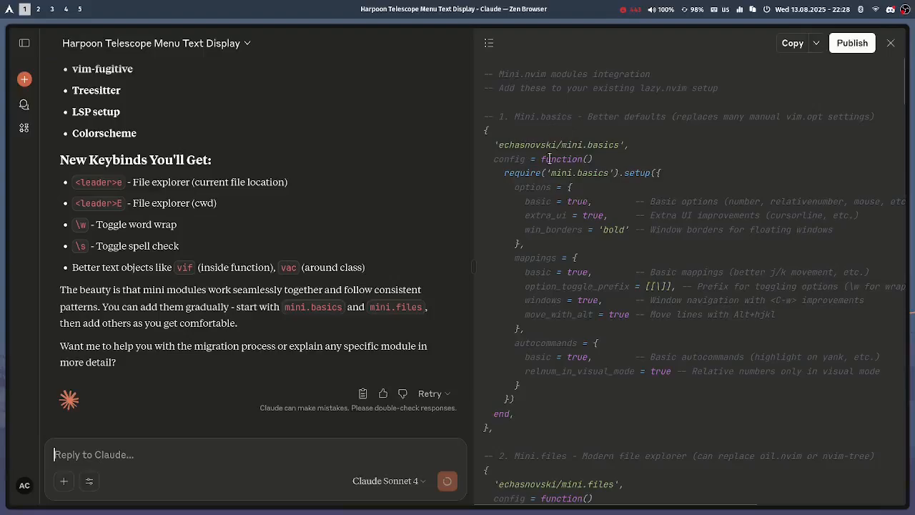
{"action": "mouse_move", "coordinate": [507, 141]}
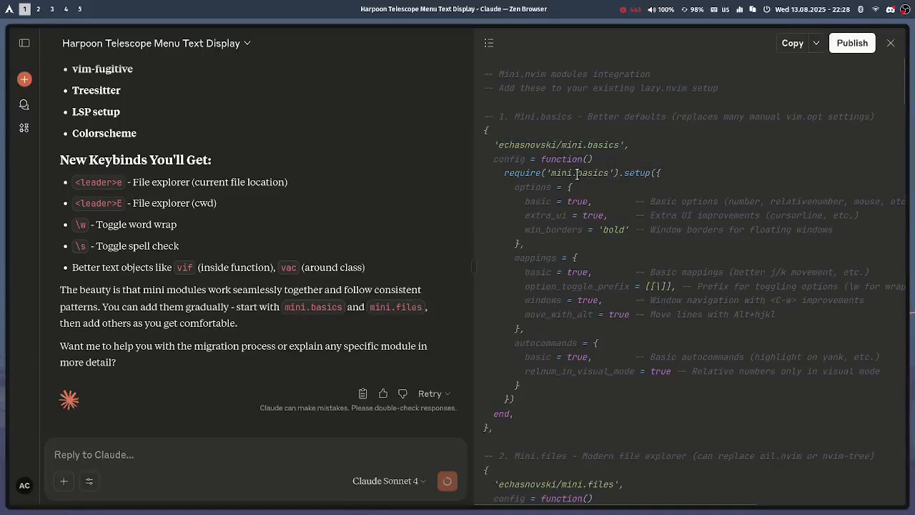
- Scroll the integration code through mini.basics, mini.files and mini.surround to the migration notes
{"action": "scroll", "scroll_direction": "down", "scroll_amount": 3}
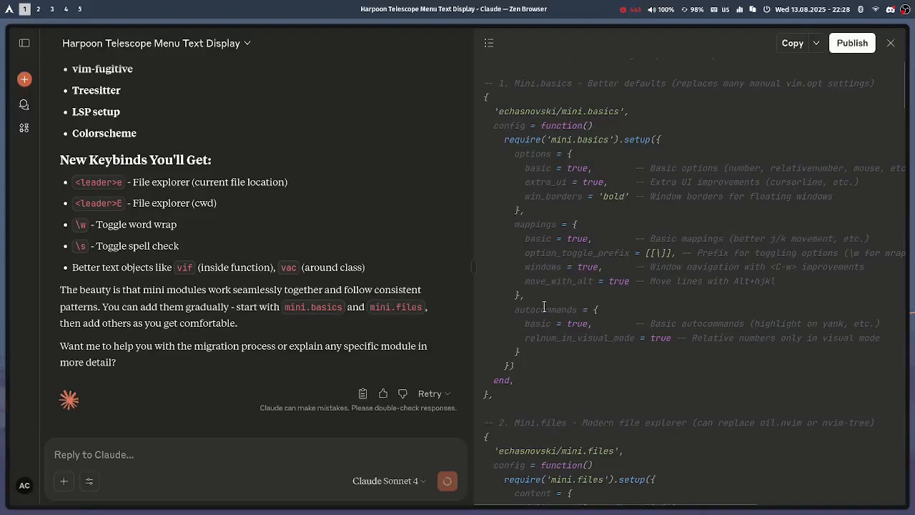
{"action": "scroll", "scroll_direction": "down", "scroll_amount": 3}
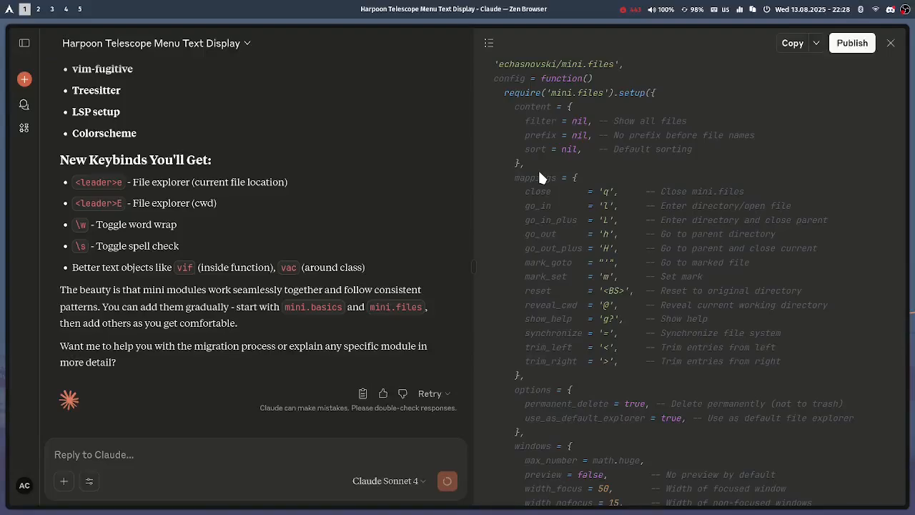
{"action": "scroll", "scroll_direction": "down", "scroll_amount": 3}
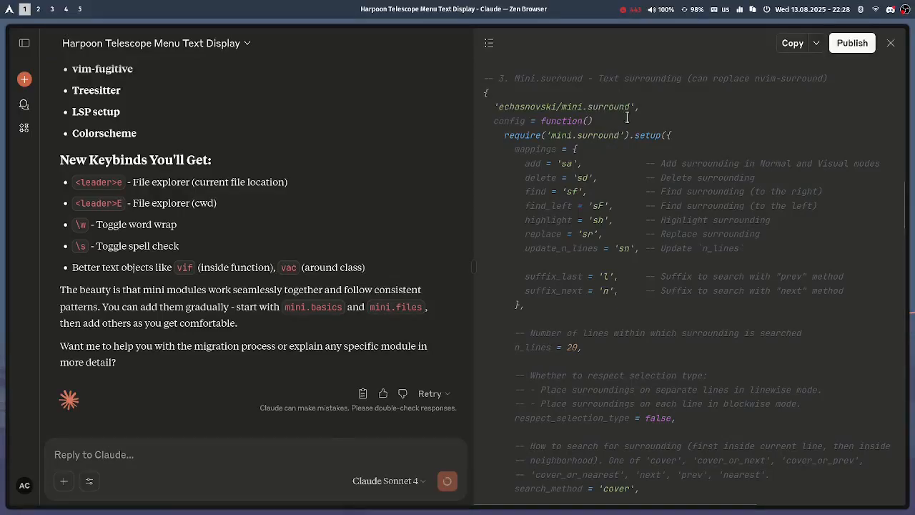
{"action": "mouse_move", "coordinate": [603, 138]}
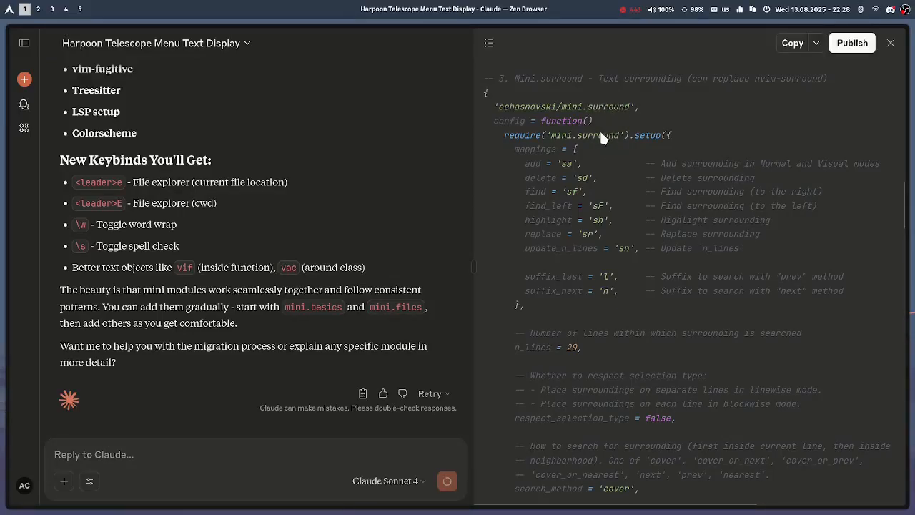
{"action": "scroll", "scroll_direction": "down", "scroll_amount": 3}
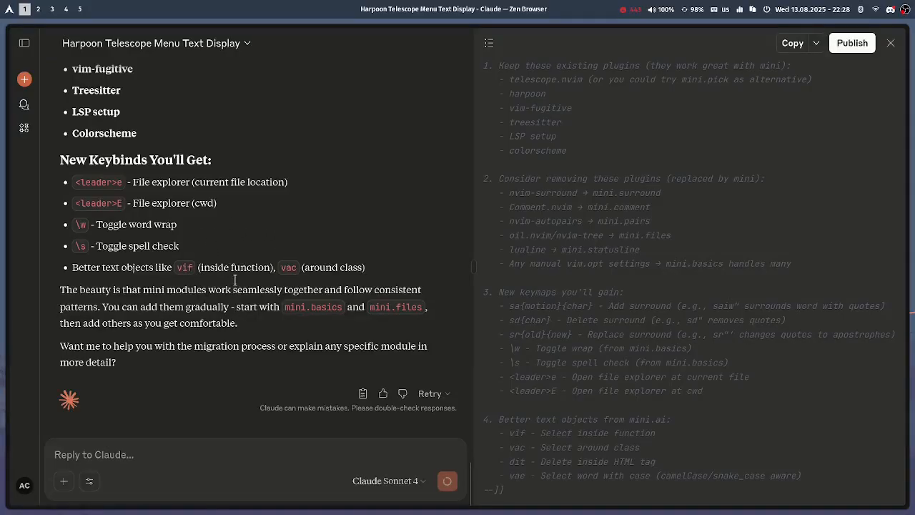
{"action": "mouse_move", "coordinate": [136, 236]}
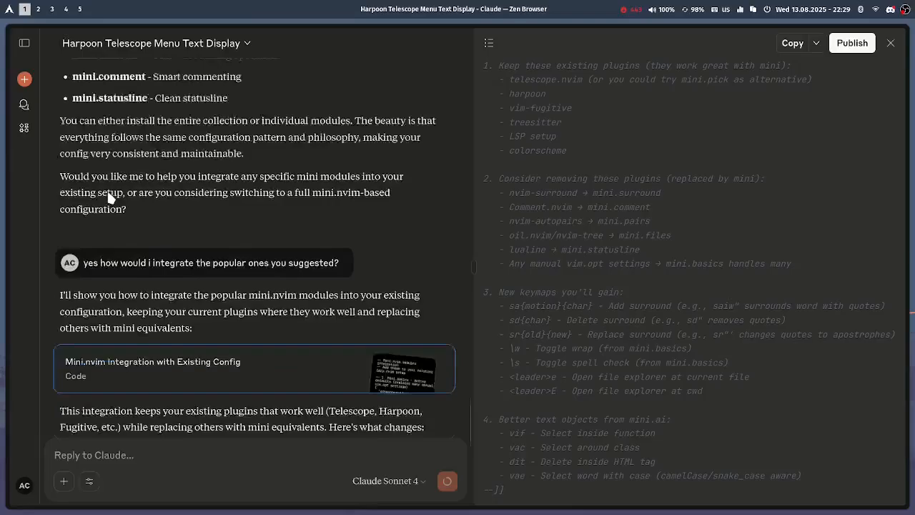
- Scroll the chat back past the vim-fugitive Telescope question to the shell history tips
{"action": "scroll", "scroll_direction": "down", "scroll_amount": 3}
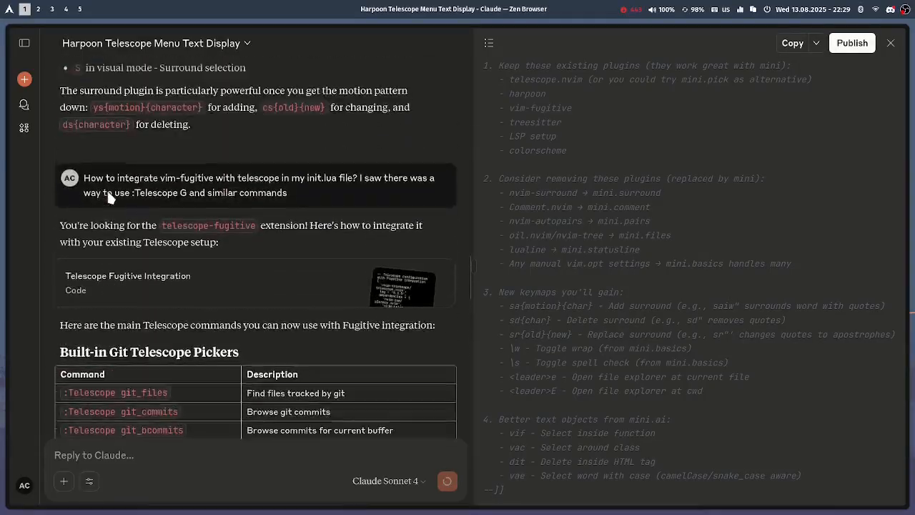
{"action": "scroll", "scroll_direction": "down", "scroll_amount": 3}
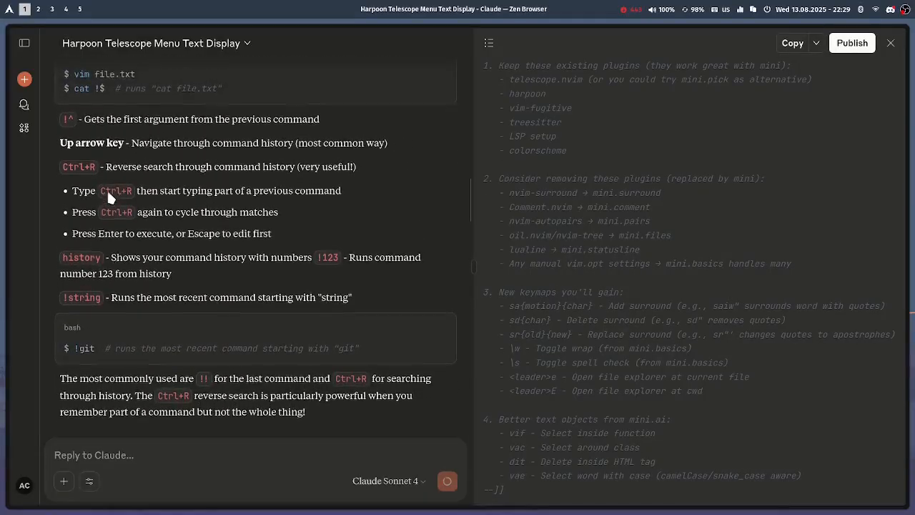